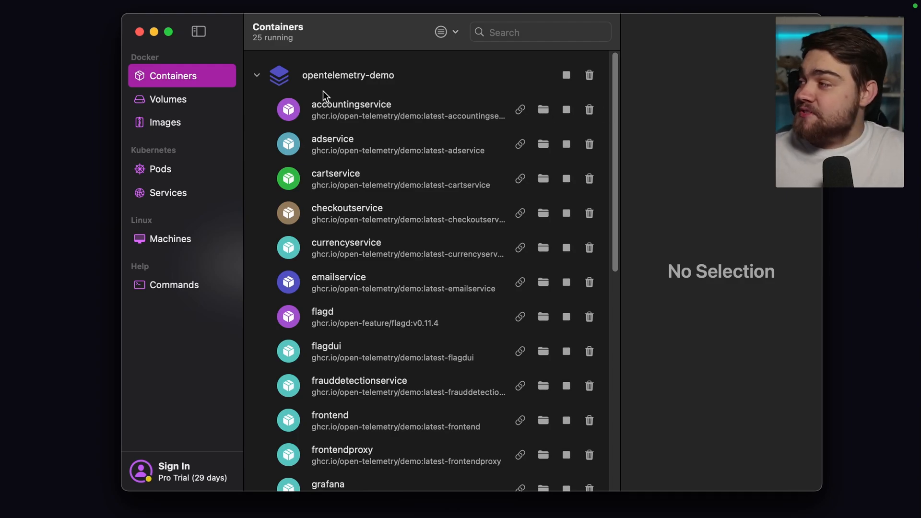
{"action": "mouse_move", "coordinate": [200, 137]}
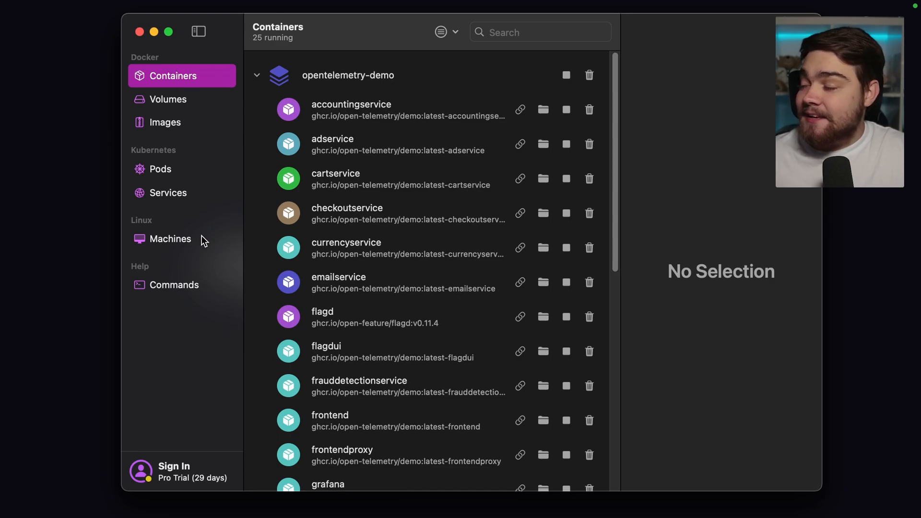
{"action": "mouse_move", "coordinate": [411, 121]}
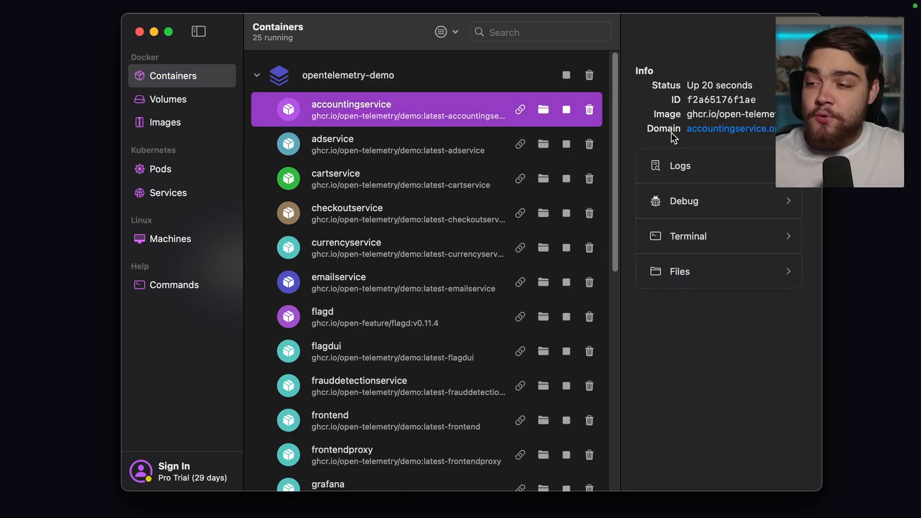
{"action": "mouse_move", "coordinate": [655, 148]}
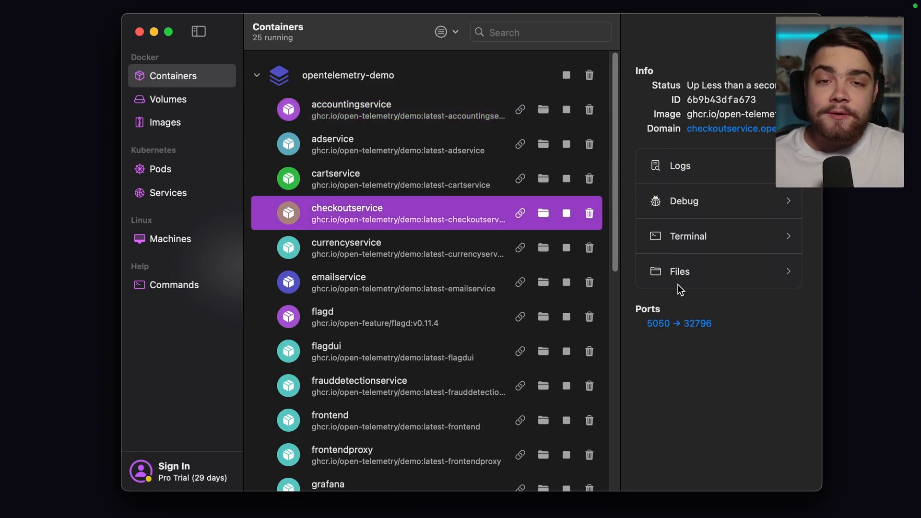
{"action": "mouse_move", "coordinate": [659, 265]}
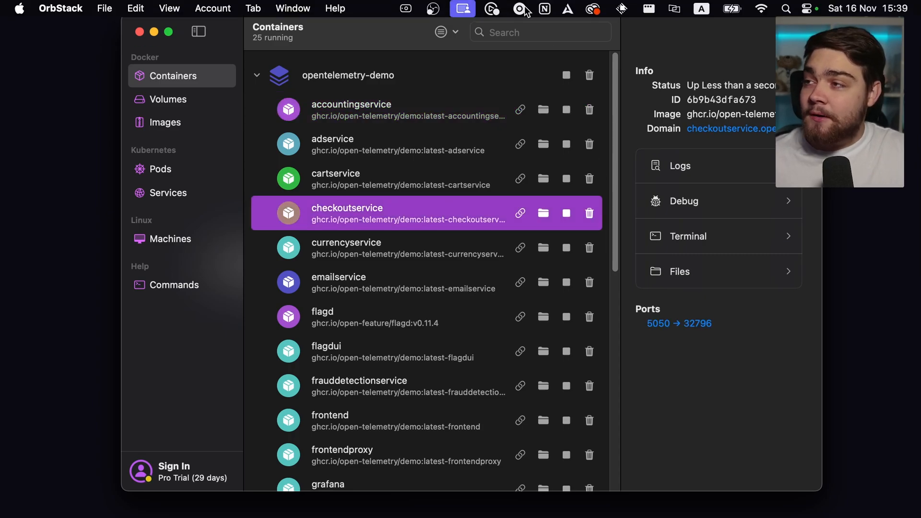
{"action": "left_click", "coordinate": [519, 8]}
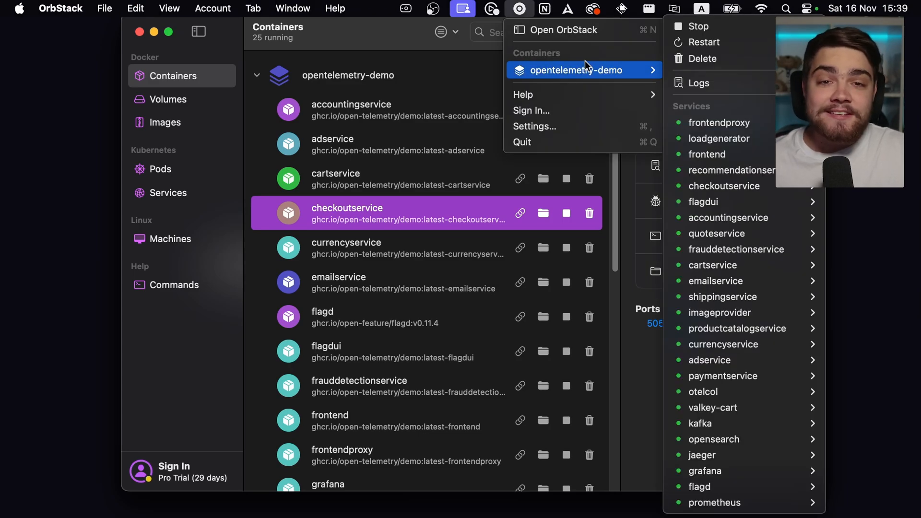
{"action": "mouse_move", "coordinate": [699, 83]}
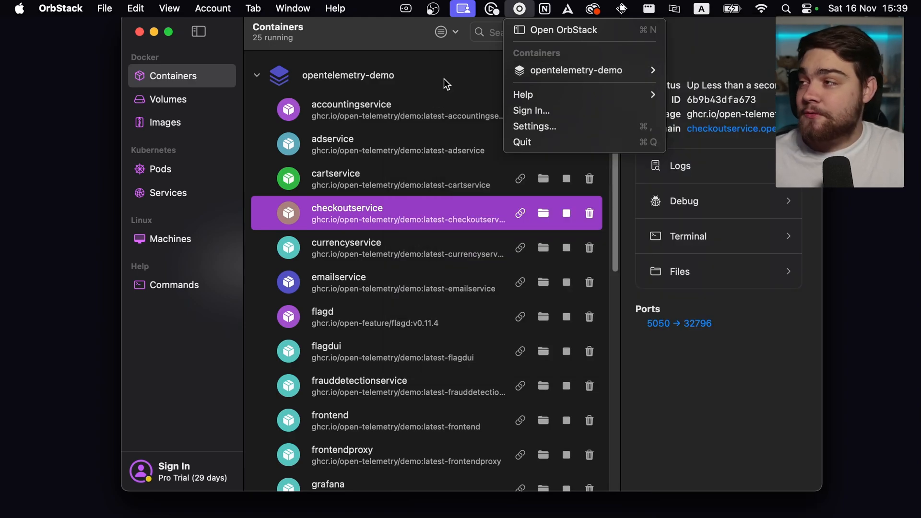
{"action": "left_click", "coordinate": [407, 41]}
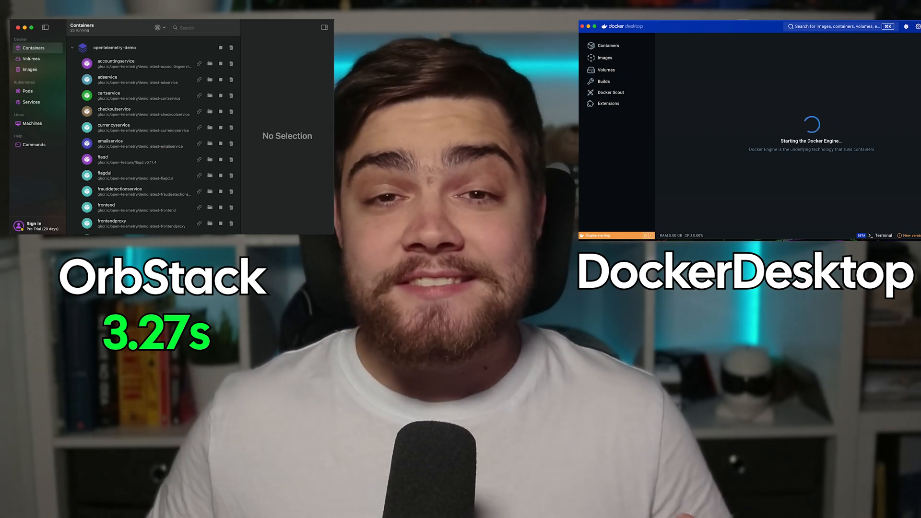
{"action": "left_click", "coordinate": [605, 57]}
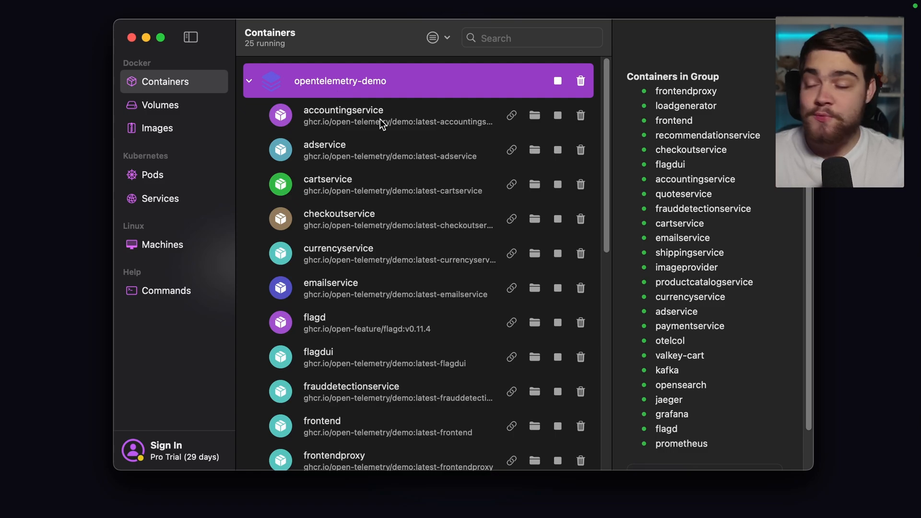
- Load the OpenTelemetry demo storefront from frontendproxy's orb.local domain link in the Info panel
{"action": "left_click", "coordinate": [343, 115]}
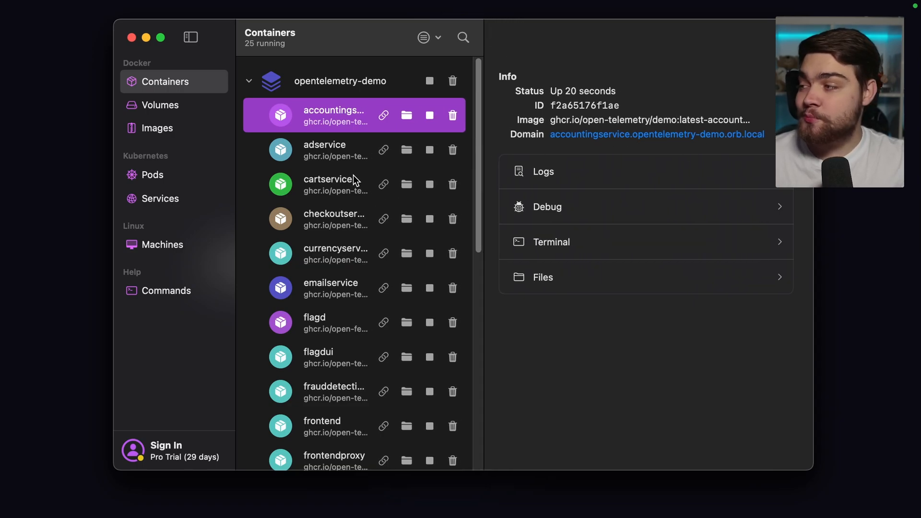
{"action": "mouse_move", "coordinate": [322, 245]}
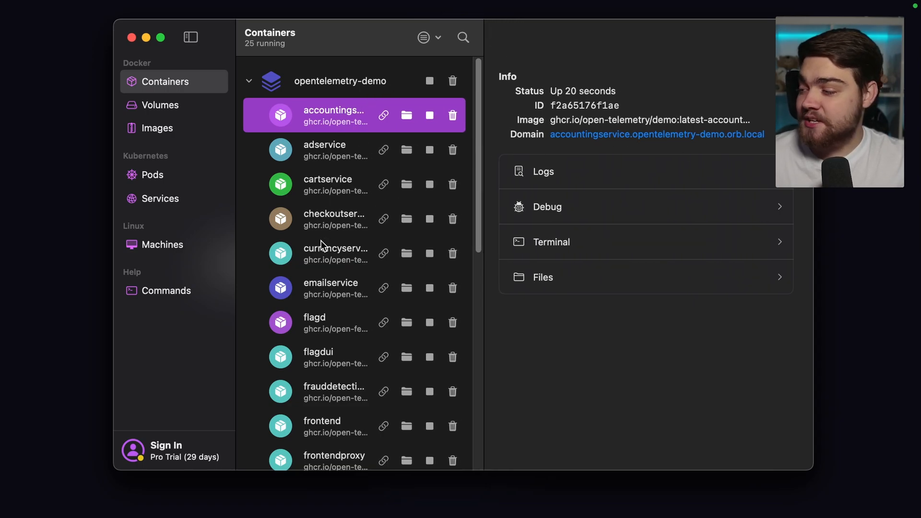
{"action": "scroll", "scroll_direction": "down", "scroll_amount": 3}
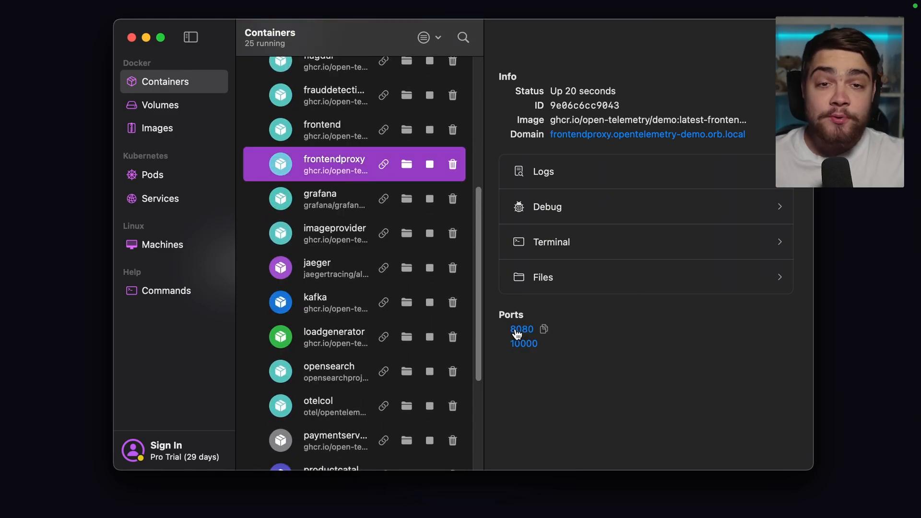
{"action": "mouse_move", "coordinate": [523, 343]}
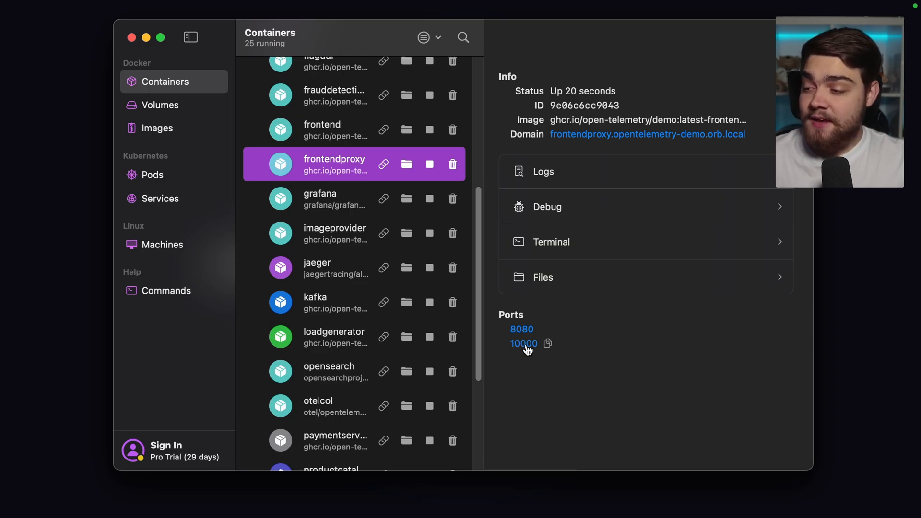
{"action": "mouse_move", "coordinate": [628, 143]}
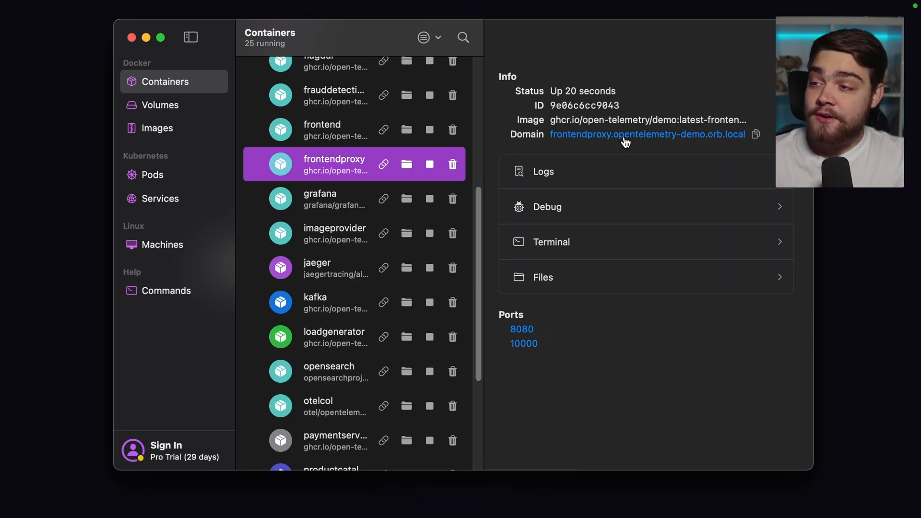
{"action": "left_click", "coordinate": [646, 134]}
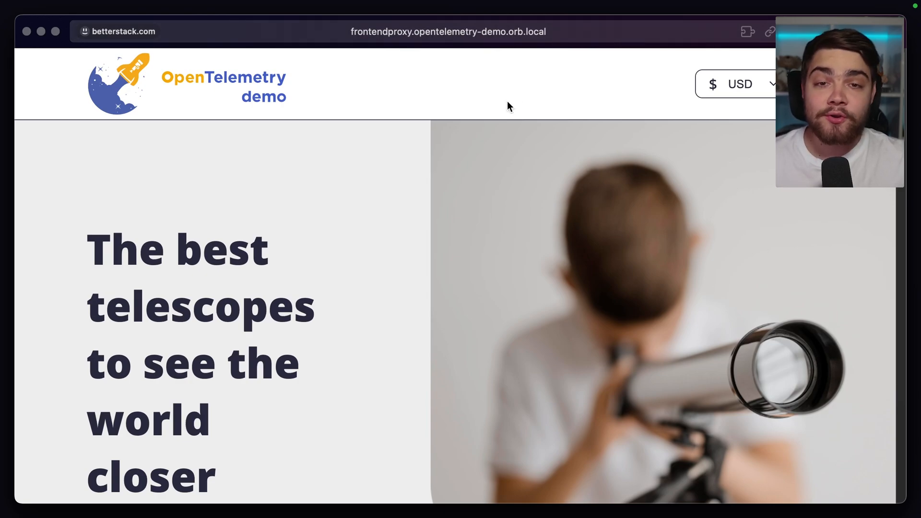
{"action": "mouse_move", "coordinate": [492, 123]}
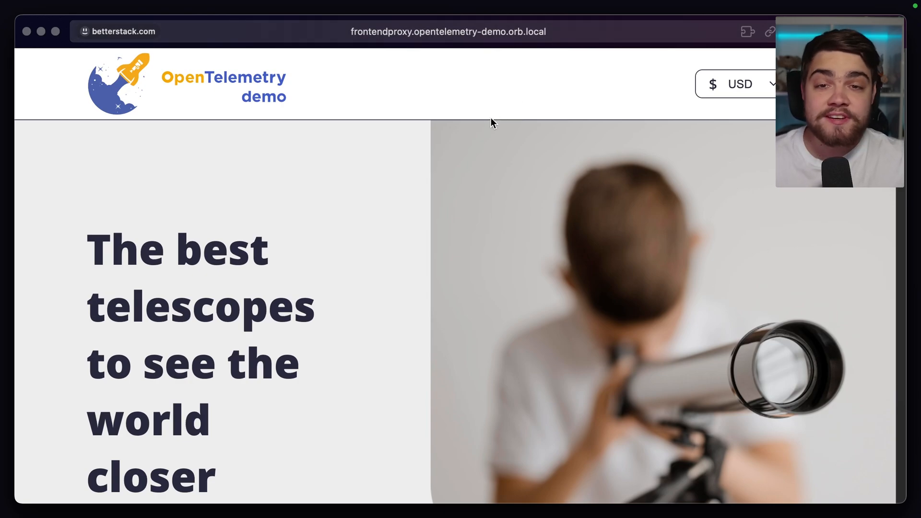
{"action": "mouse_move", "coordinate": [419, 219]}
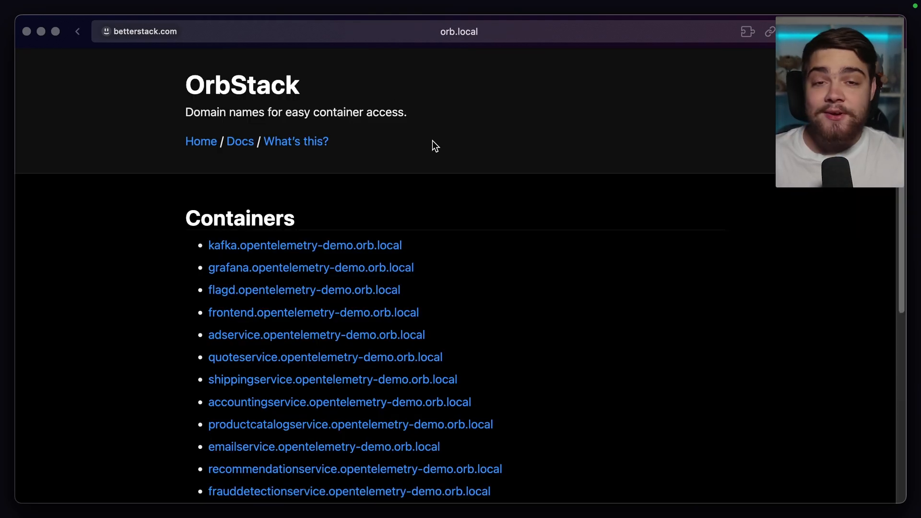
- Scroll the orb.local index to reveal paymentservice, cartservice and currencyservice domains
{"action": "scroll", "scroll_direction": "down", "scroll_amount": 3}
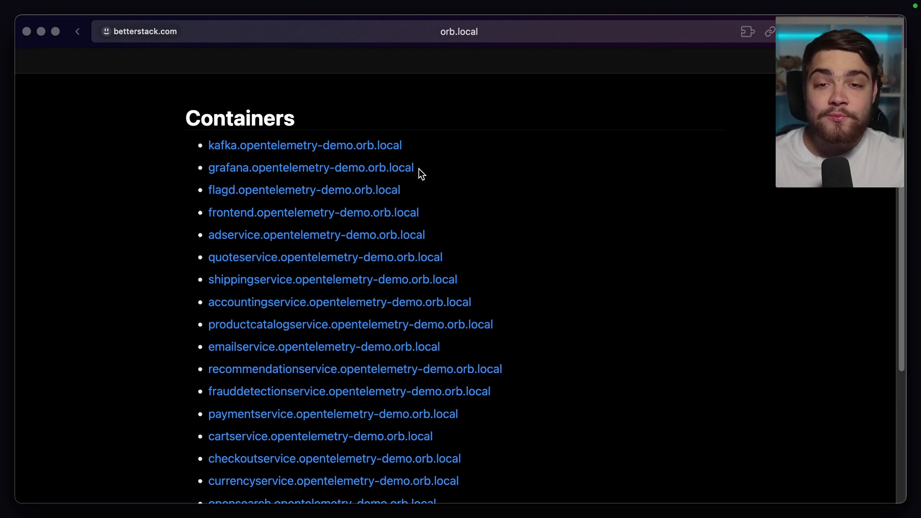
{"action": "mouse_move", "coordinate": [119, 55]}
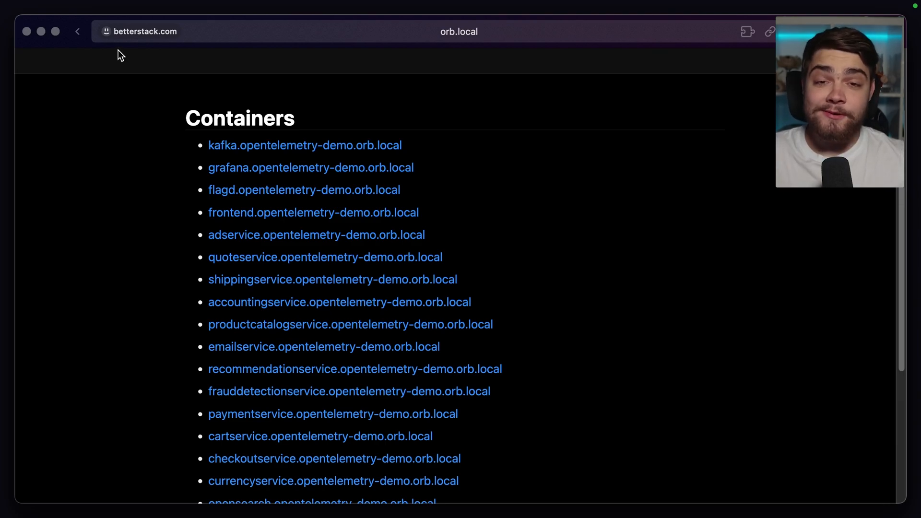
{"action": "mouse_move", "coordinate": [79, 50]}
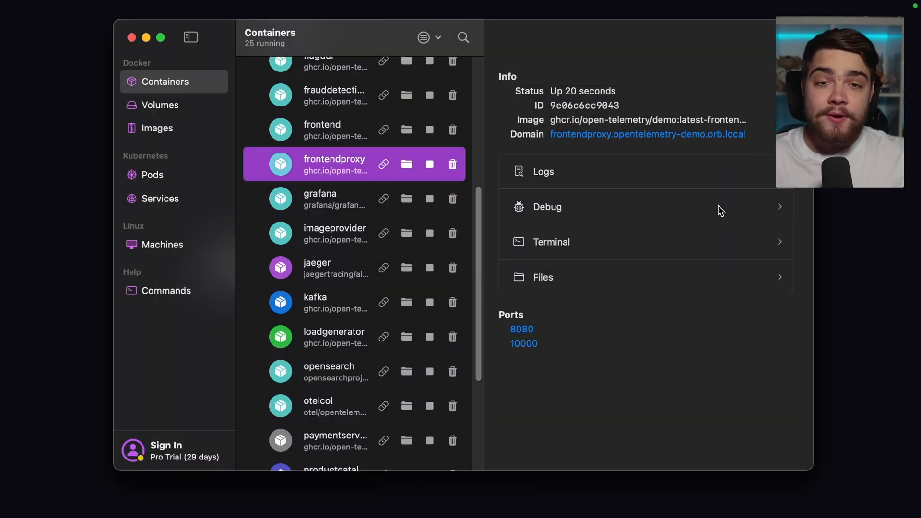
- Launch a root Debug Shell inside the frontendproxy container in Warp
{"action": "left_click", "coordinate": [547, 207]}
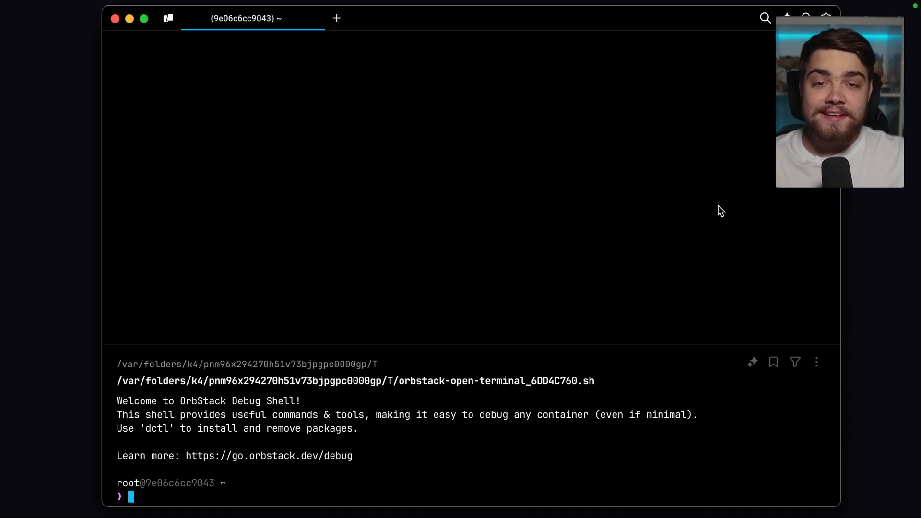
{"action": "mouse_move", "coordinate": [718, 233]}
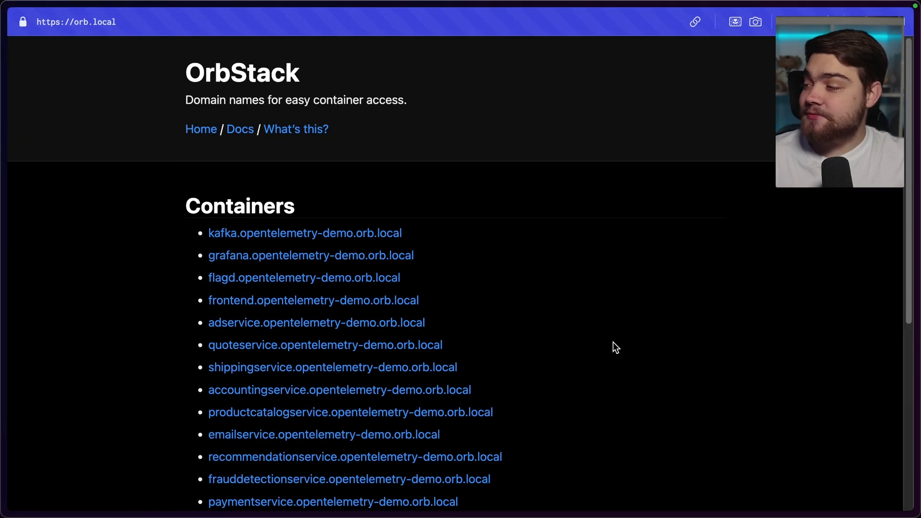
- Scroll the orb.local list and open frontendproxy.opentelemetry-demo.orb.local
{"action": "scroll", "scroll_direction": "down", "scroll_amount": 3}
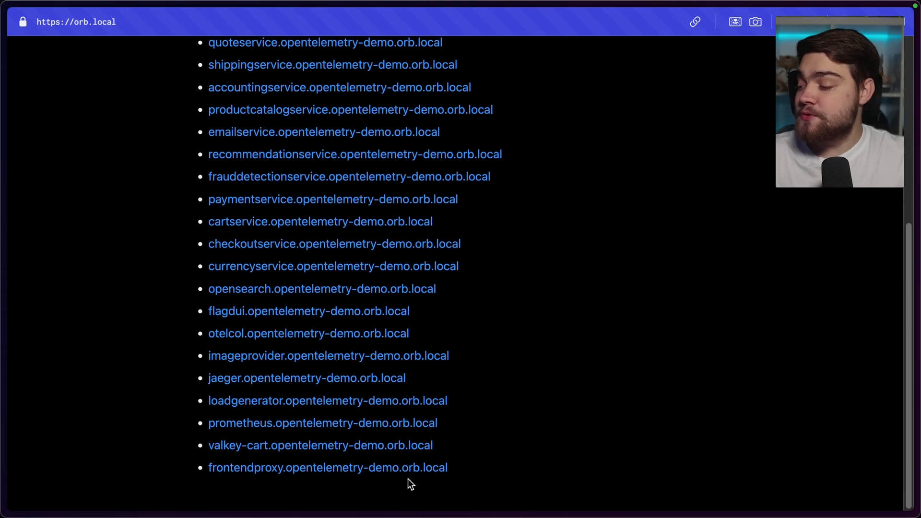
{"action": "left_click", "coordinate": [327, 468]}
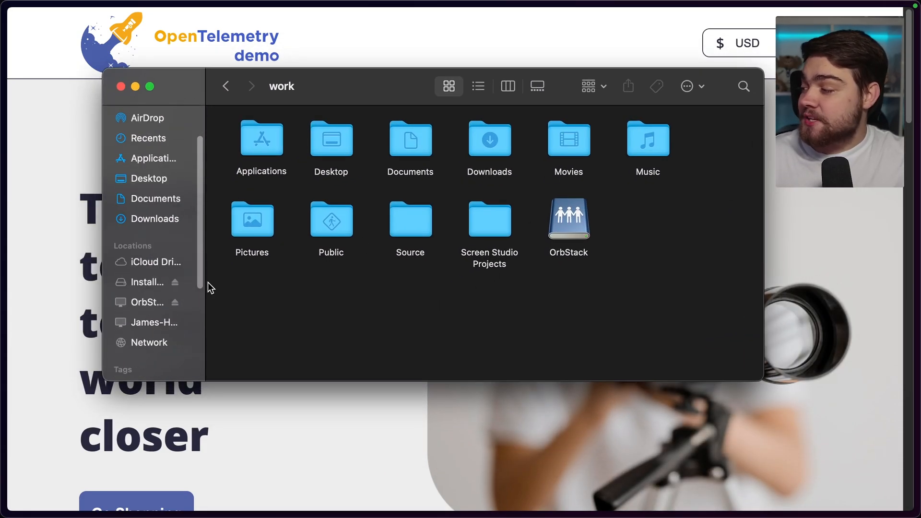
- Browse OrbStack's docker folder, looking into volumes and images, then return to docker
{"action": "double_click", "coordinate": [568, 219]}
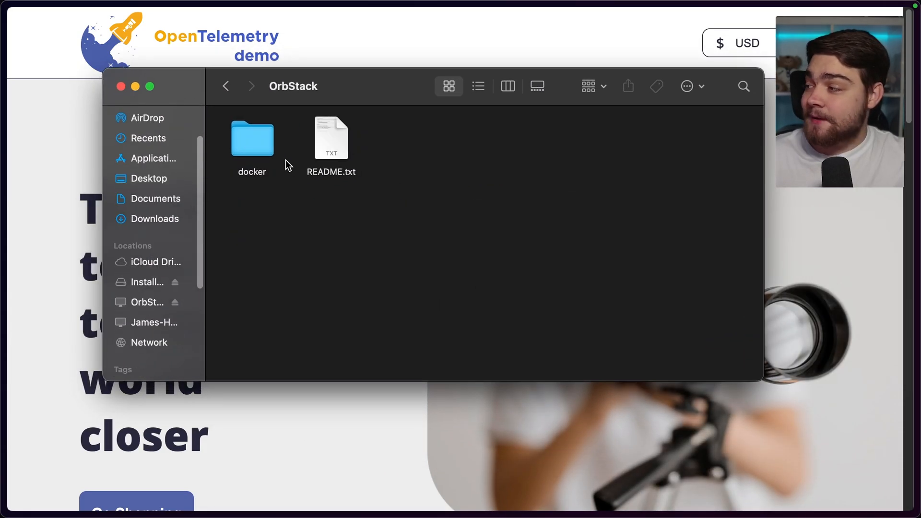
{"action": "double_click", "coordinate": [252, 139]}
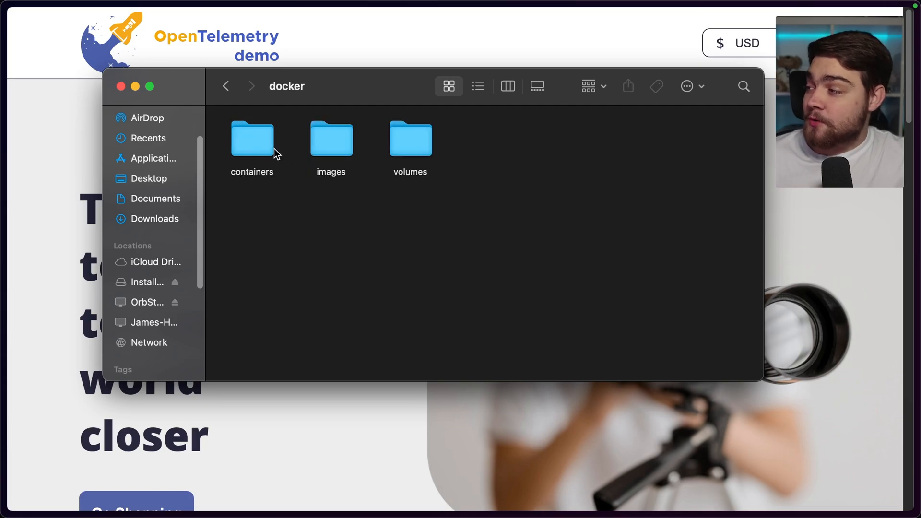
{"action": "left_click", "coordinate": [410, 141]}
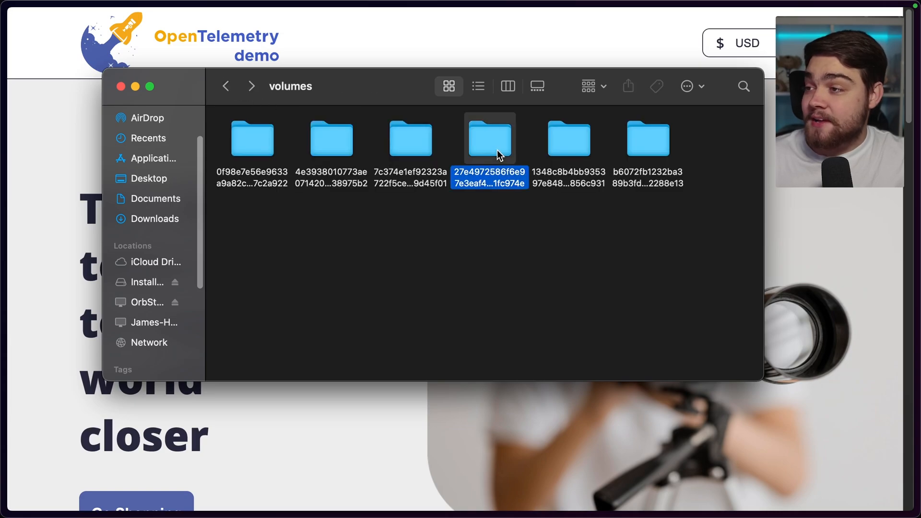
{"action": "double_click", "coordinate": [489, 139]}
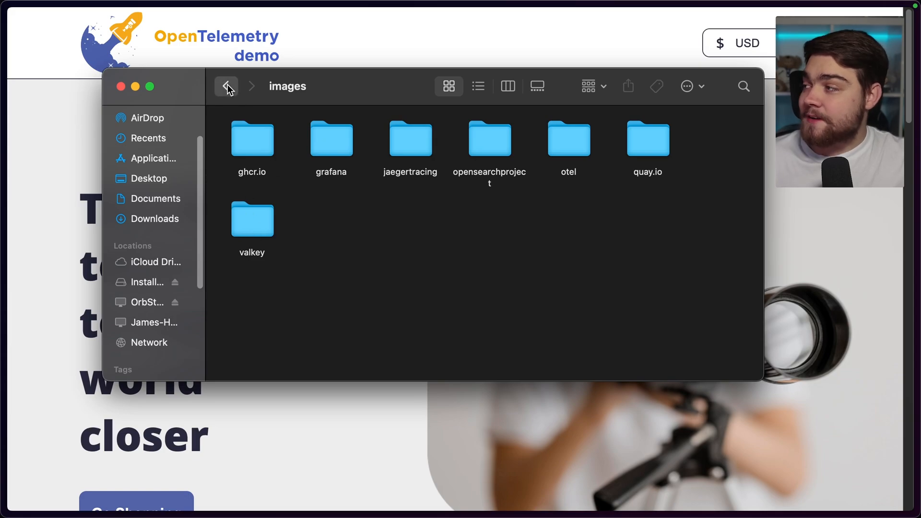
{"action": "left_click", "coordinate": [226, 86]}
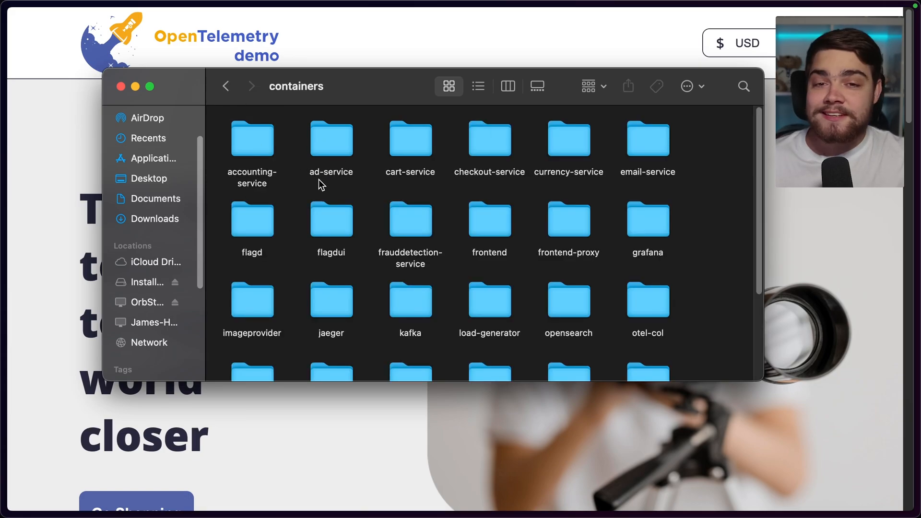
- Open a container's static files and view Banner.png in Preview
{"action": "scroll", "scroll_direction": "down", "scroll_amount": 3}
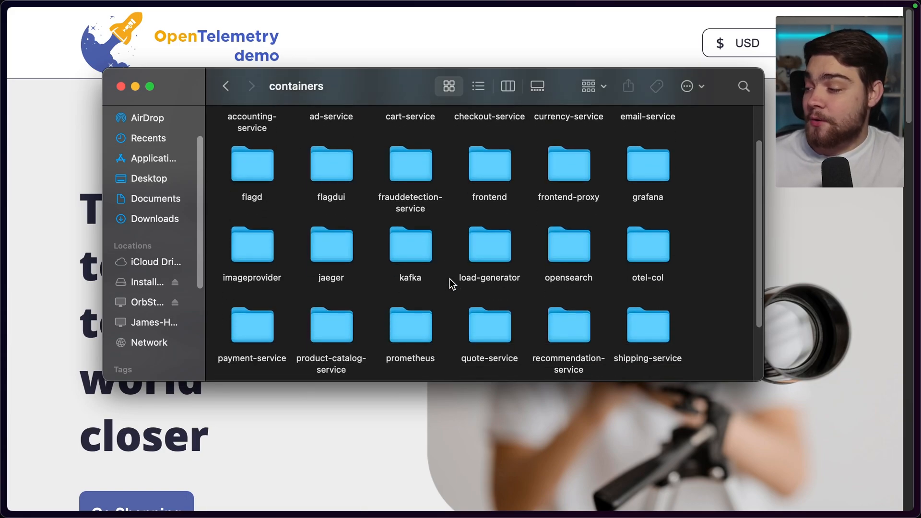
{"action": "scroll", "scroll_direction": "down", "scroll_amount": 3}
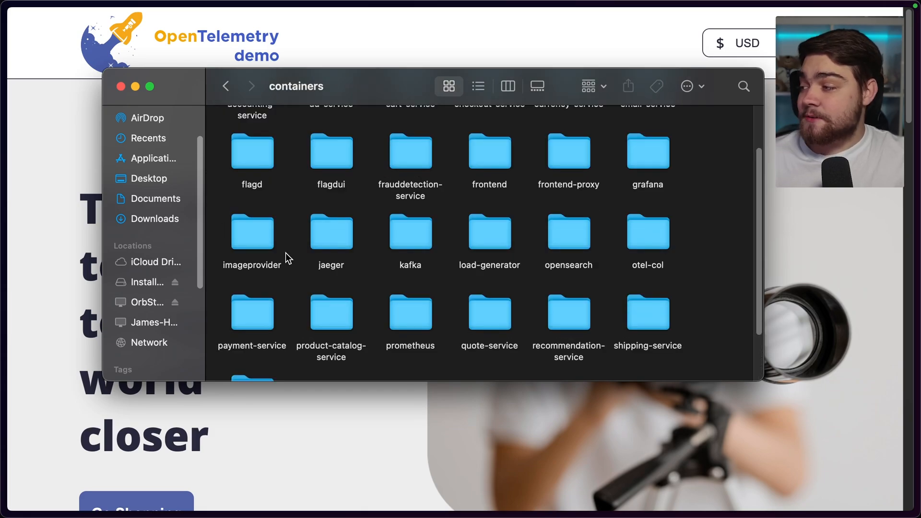
{"action": "double_click", "coordinate": [251, 231]}
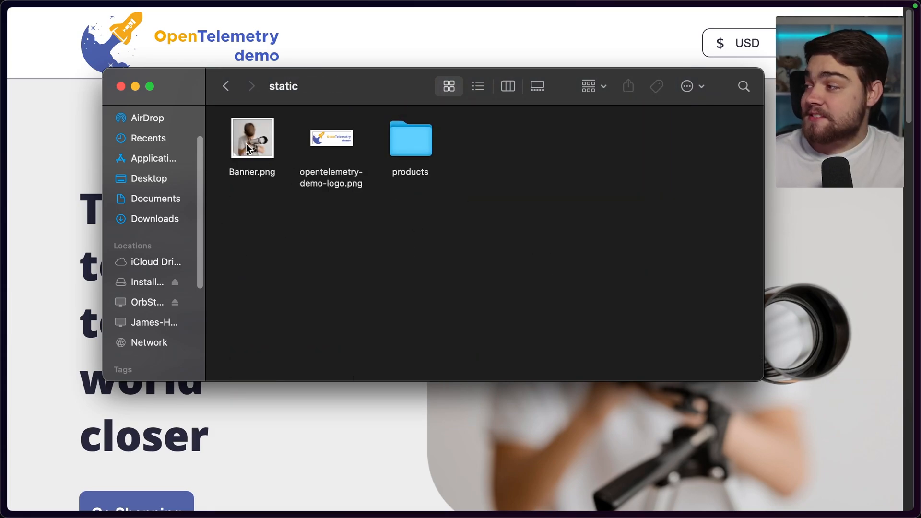
{"action": "double_click", "coordinate": [252, 138]}
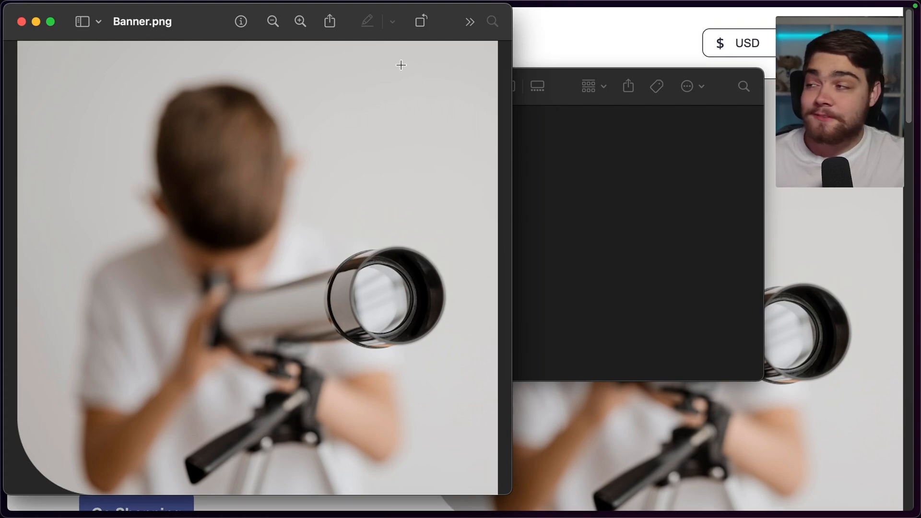
- Add a 'Substack' markup text box to the banner and accept the older-versions warning
{"action": "left_click", "coordinate": [469, 21]}
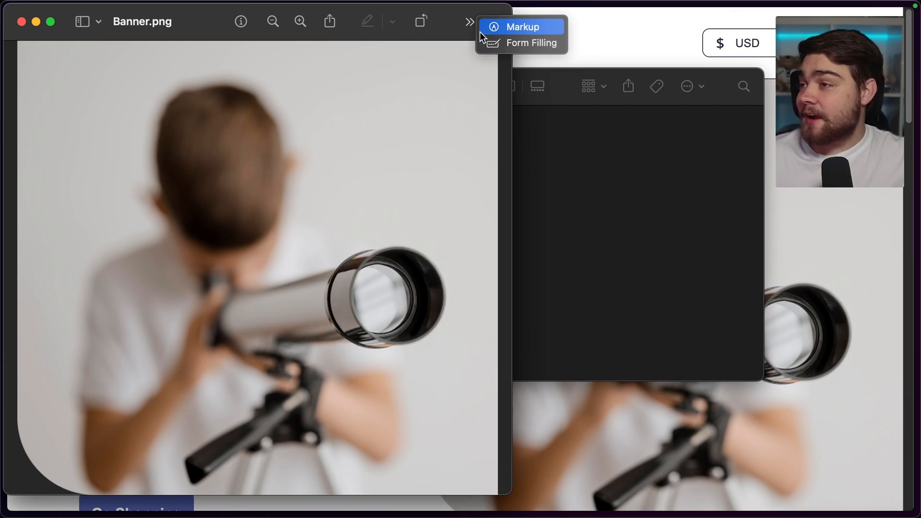
{"action": "left_click", "coordinate": [522, 27]}
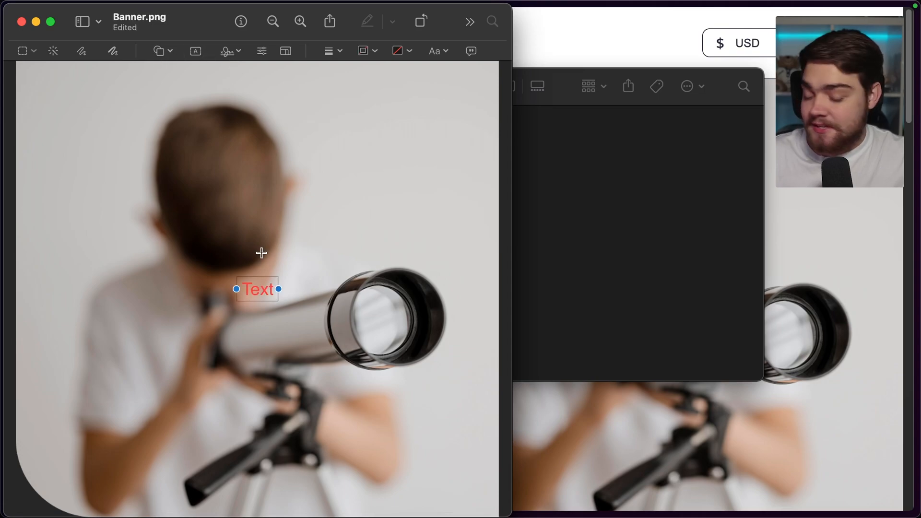
{"action": "type", "text": "Subscribe to BetterS"}
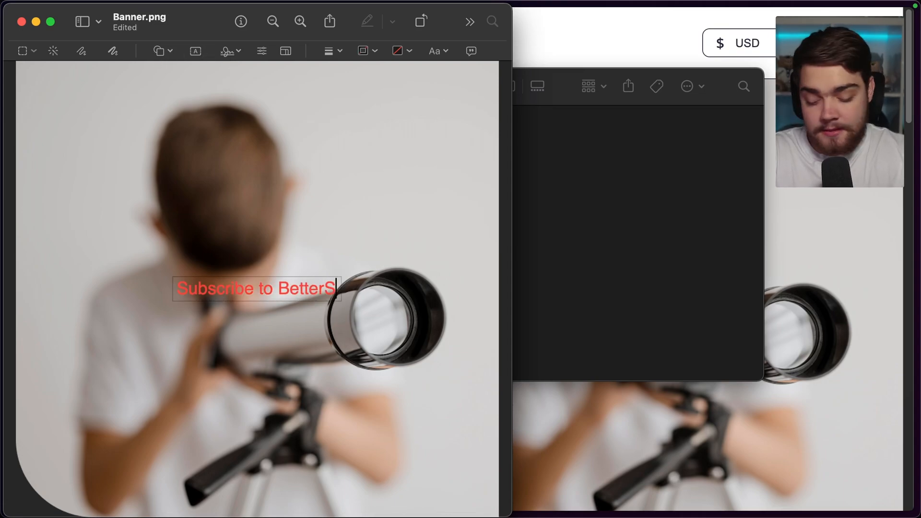
{"action": "type", "text": "tack"}
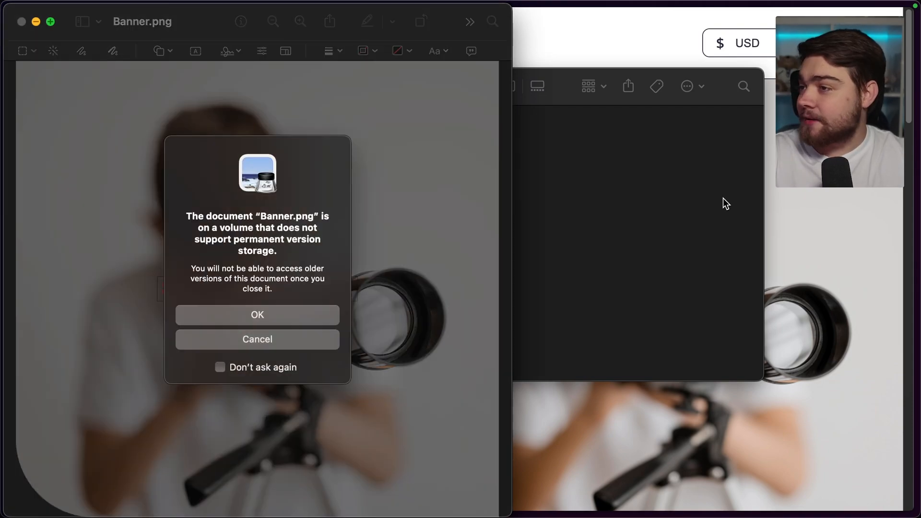
{"action": "left_click", "coordinate": [256, 315]}
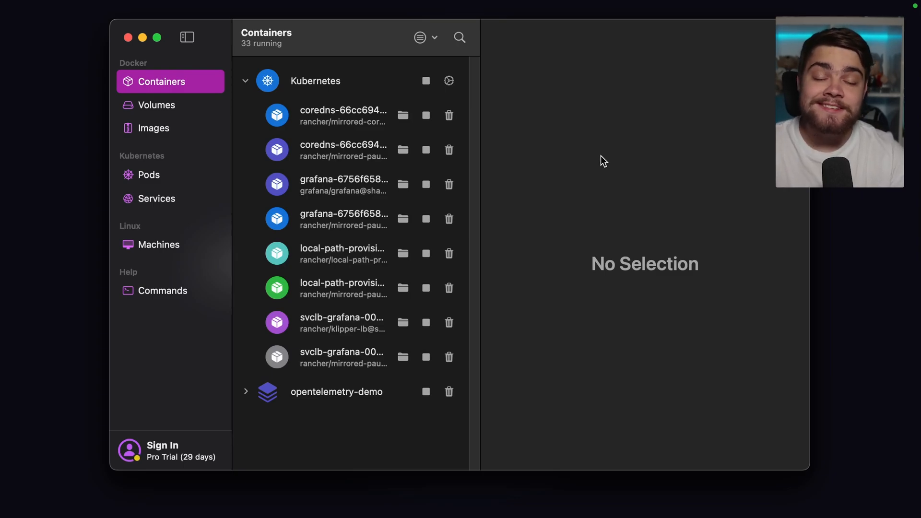
{"action": "mouse_move", "coordinate": [574, 160]}
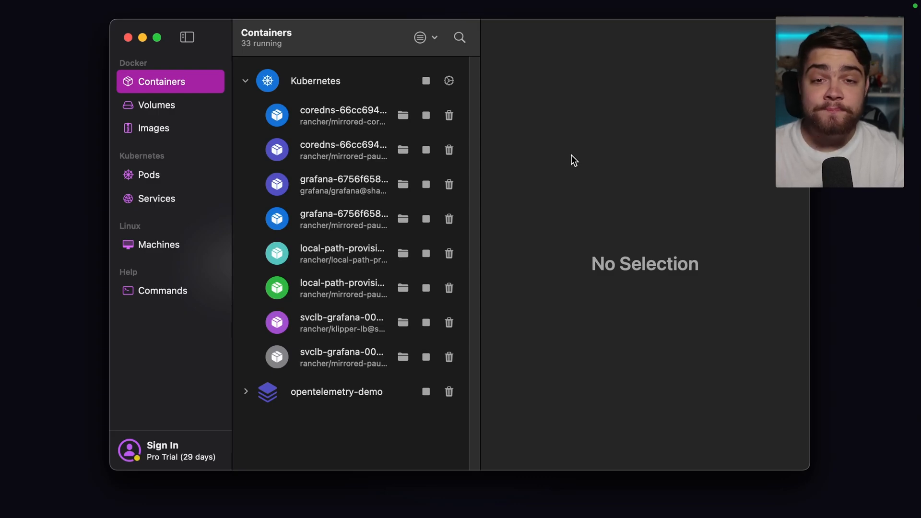
{"action": "mouse_move", "coordinate": [334, 87]}
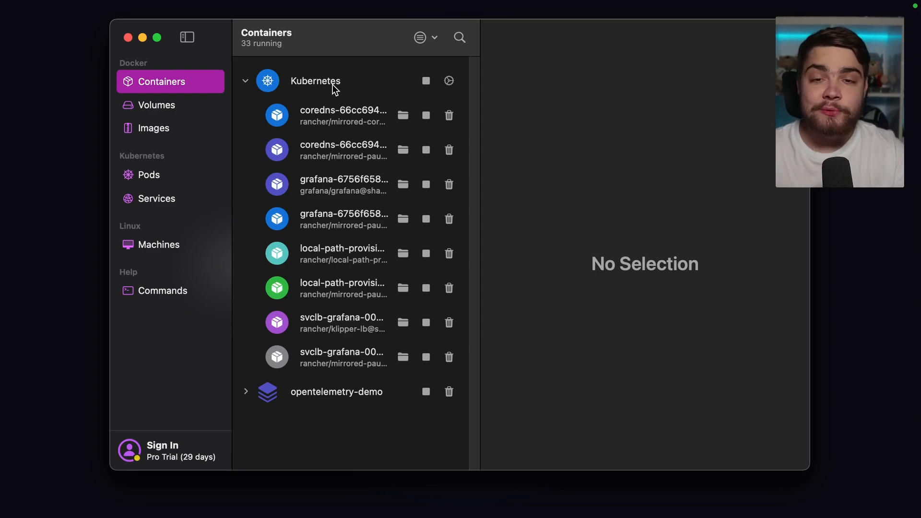
{"action": "mouse_move", "coordinate": [359, 118]}
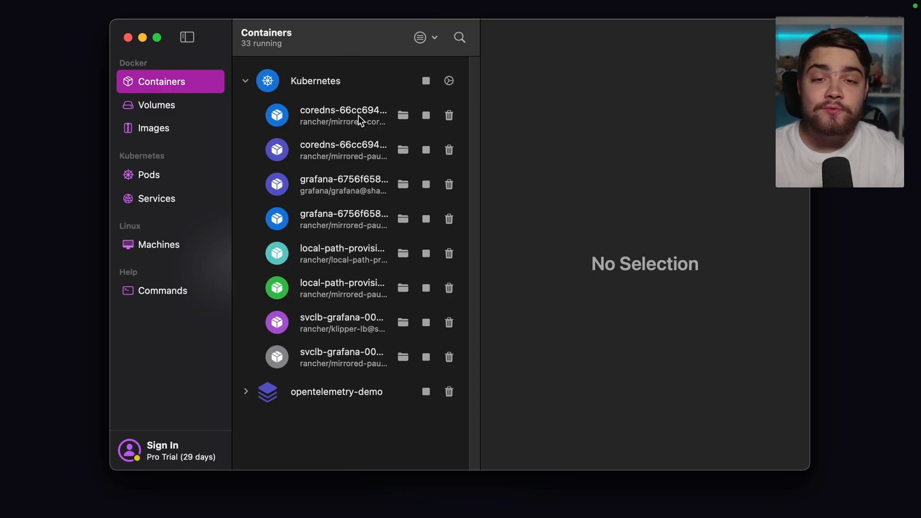
{"action": "mouse_move", "coordinate": [355, 157]}
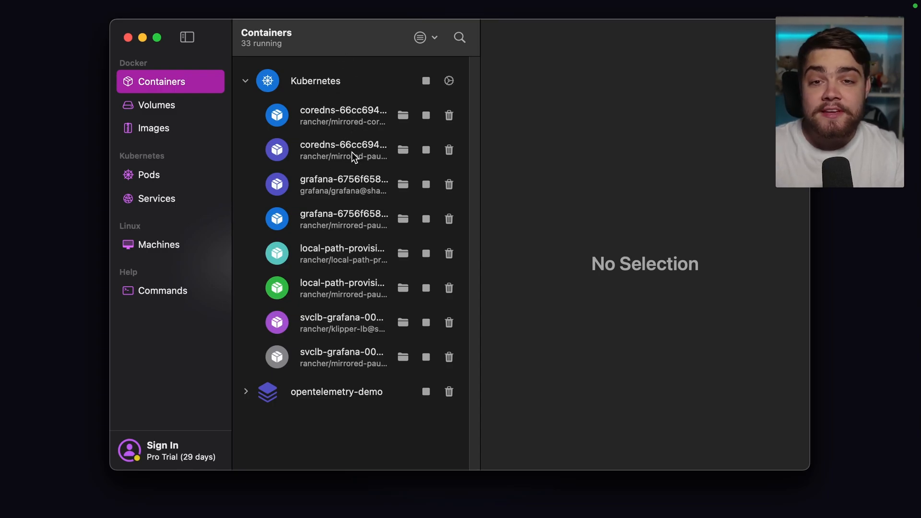
- Inspect the grafana pod and grafana service, then open Grafana at k8s.orb.local:3000
{"action": "left_click", "coordinate": [148, 175]}
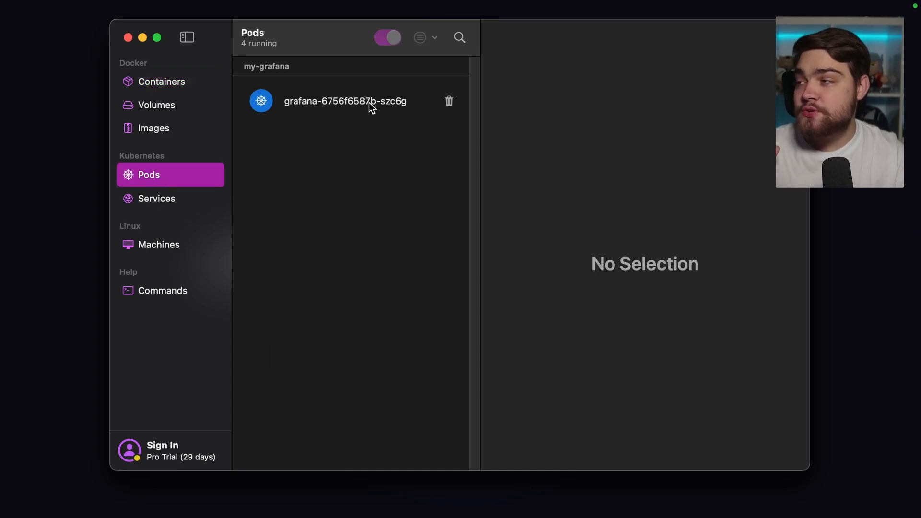
{"action": "left_click", "coordinate": [345, 100]}
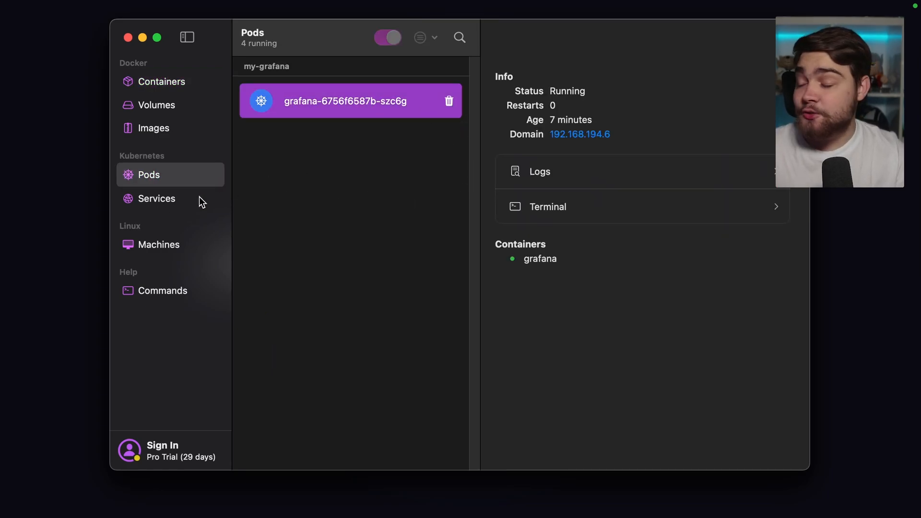
{"action": "left_click", "coordinate": [157, 199]}
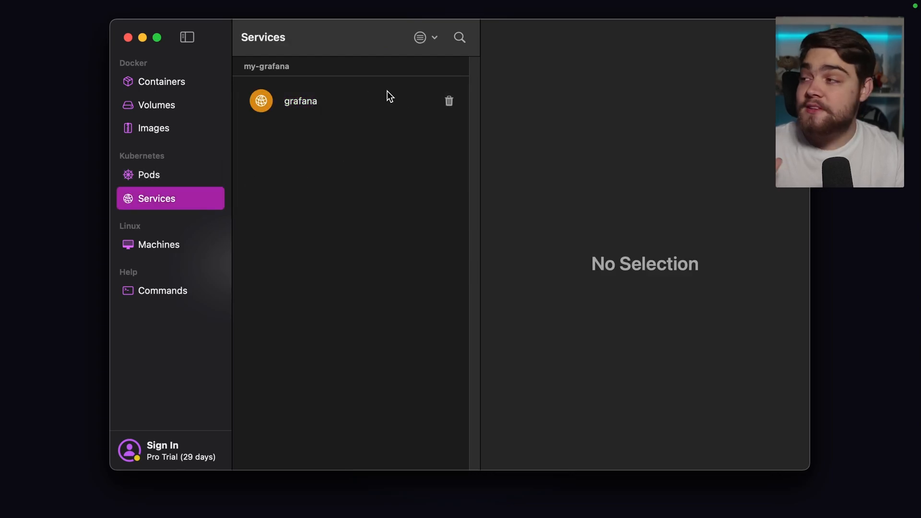
{"action": "left_click", "coordinate": [300, 100]}
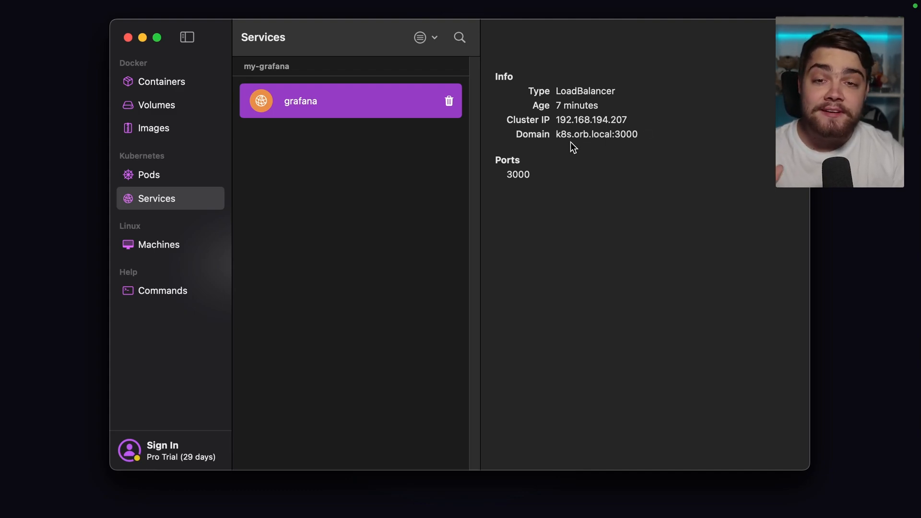
{"action": "mouse_move", "coordinate": [589, 145]}
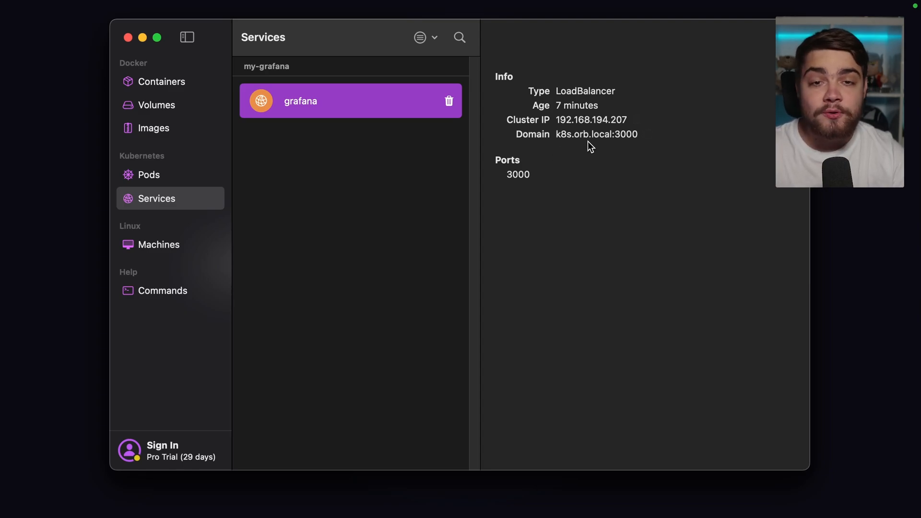
{"action": "left_click", "coordinate": [596, 134]}
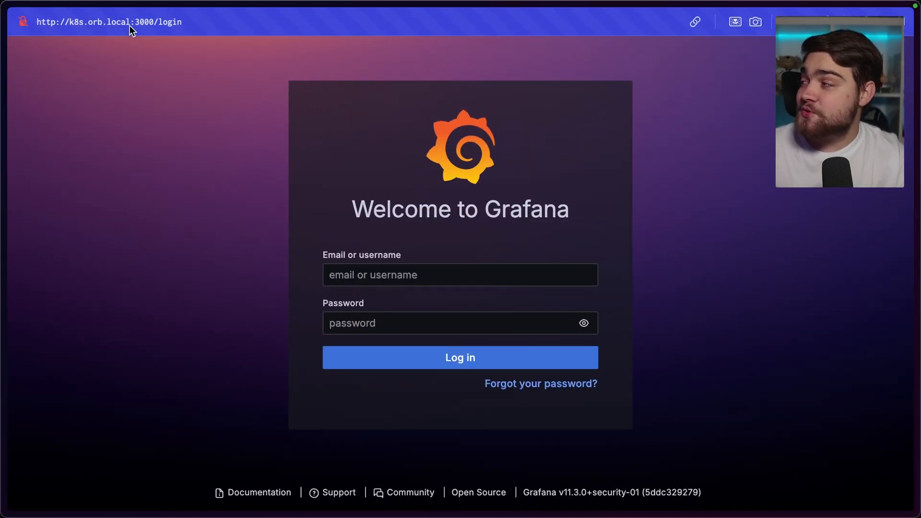
{"action": "mouse_move", "coordinate": [461, 175]}
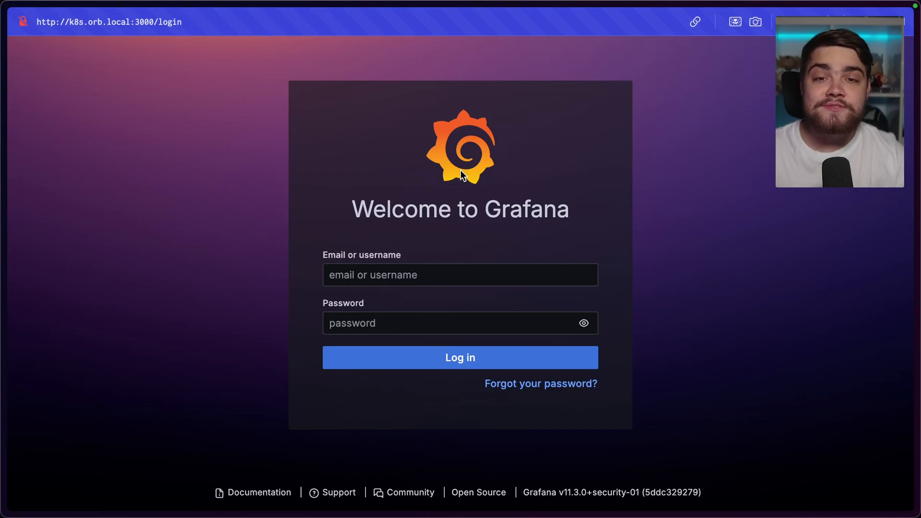
{"action": "mouse_move", "coordinate": [516, 191]}
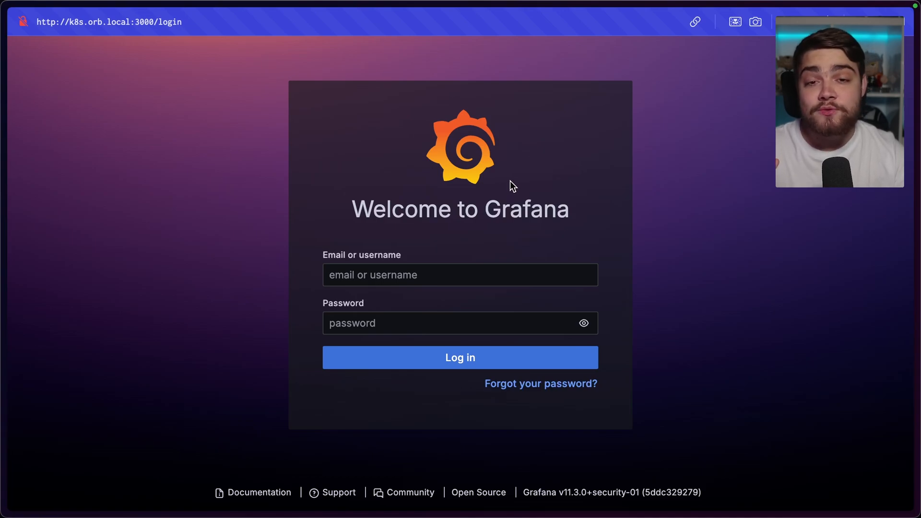
{"action": "mouse_move", "coordinate": [502, 189]}
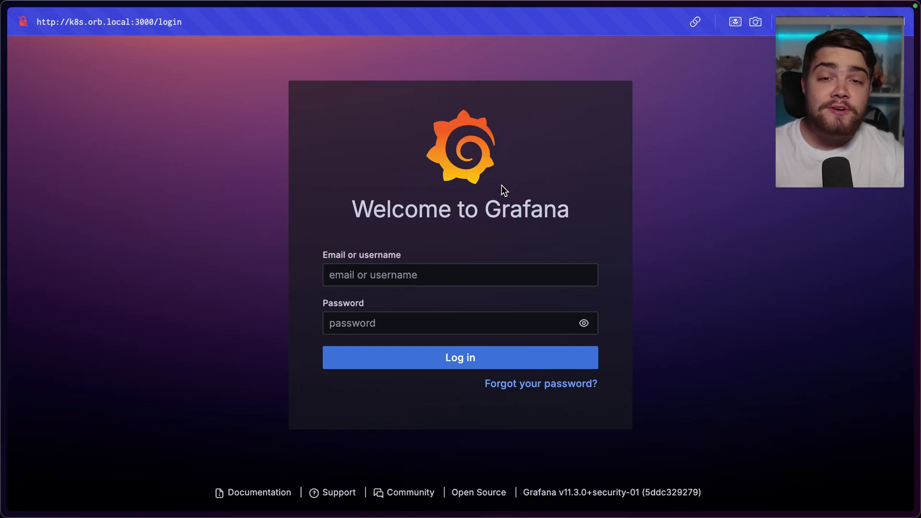
{"action": "mouse_move", "coordinate": [513, 178]}
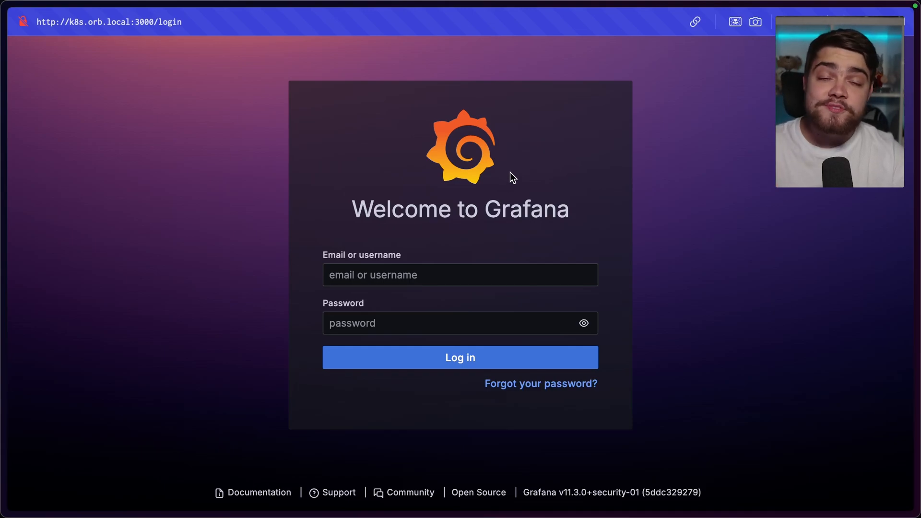
{"action": "mouse_move", "coordinate": [683, 244]}
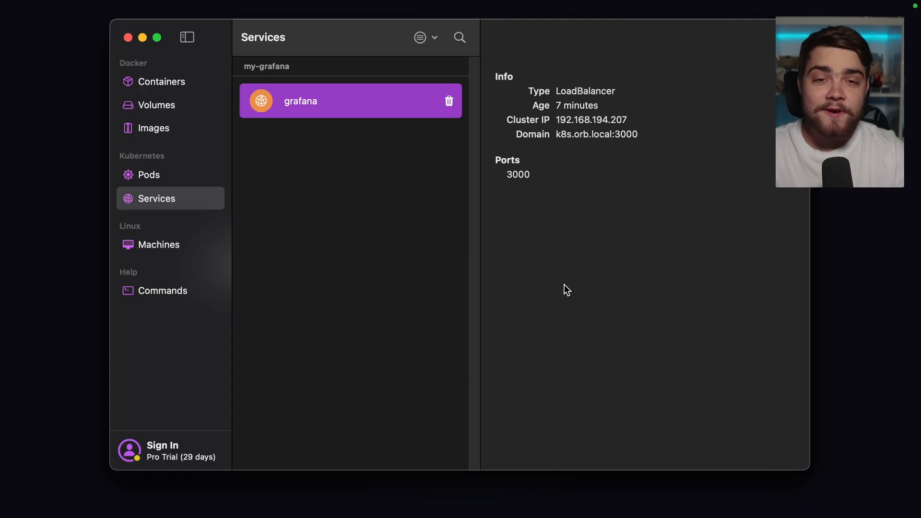
{"action": "mouse_move", "coordinate": [558, 292]}
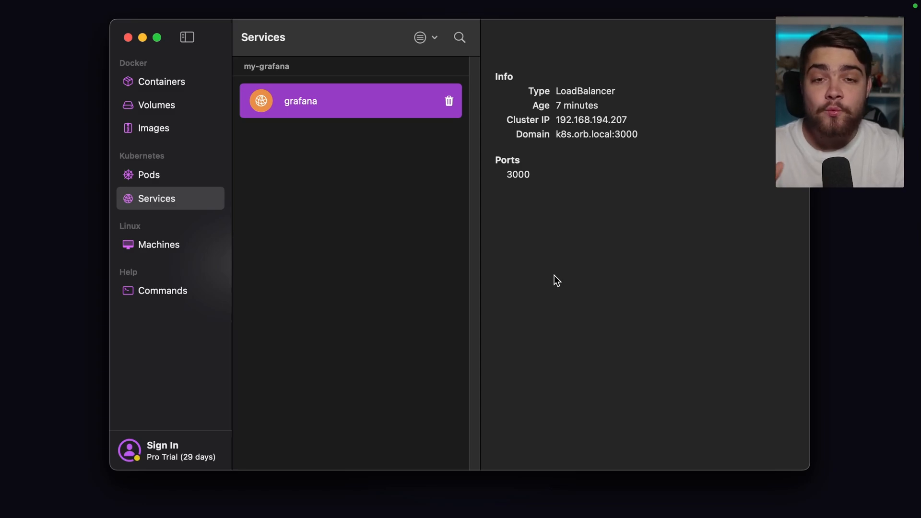
{"action": "mouse_move", "coordinate": [507, 274]}
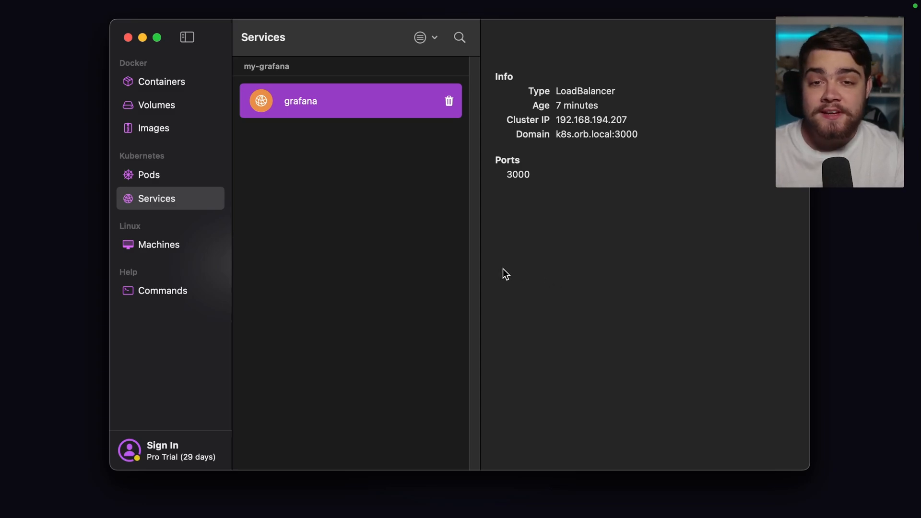
- Create an Ubuntu 24.10 Apple-CPU machine named ubuntu from the Machines list
{"action": "left_click", "coordinate": [158, 244]}
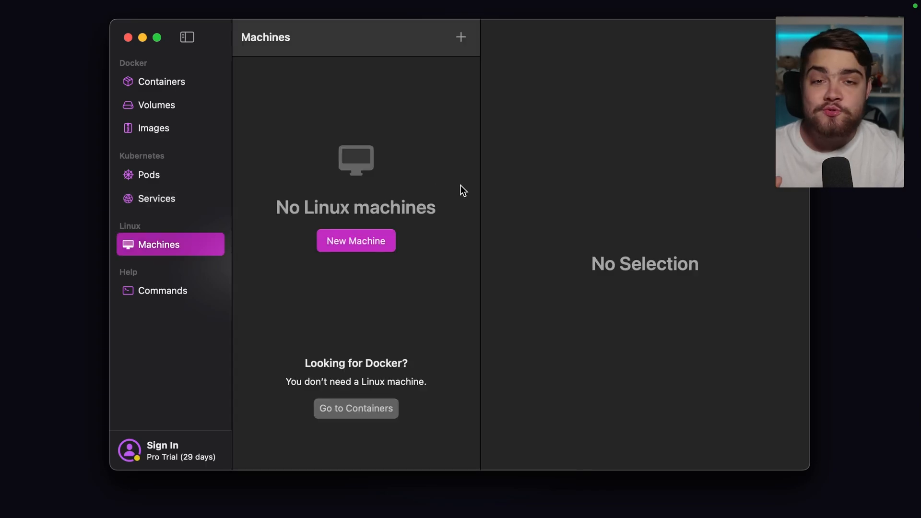
{"action": "left_click", "coordinate": [355, 241]}
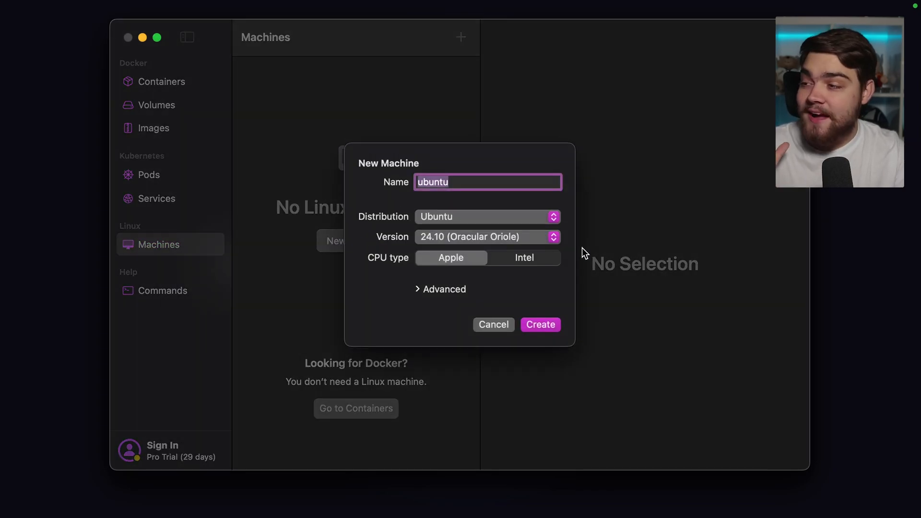
{"action": "mouse_move", "coordinate": [525, 277]}
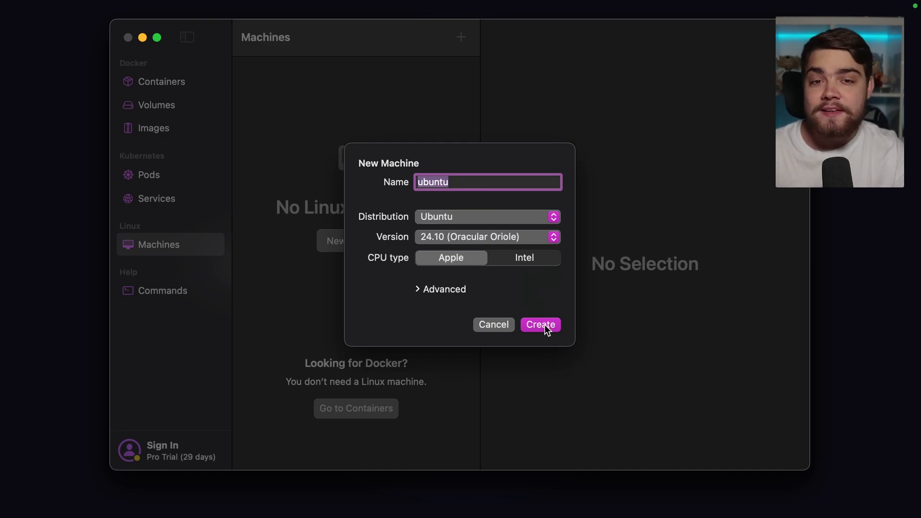
{"action": "left_click", "coordinate": [539, 325]}
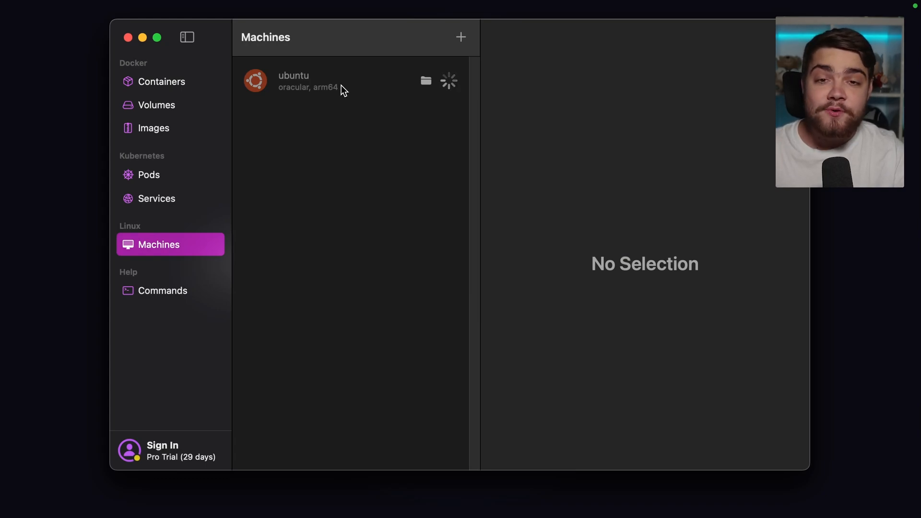
{"action": "left_click", "coordinate": [323, 81]}
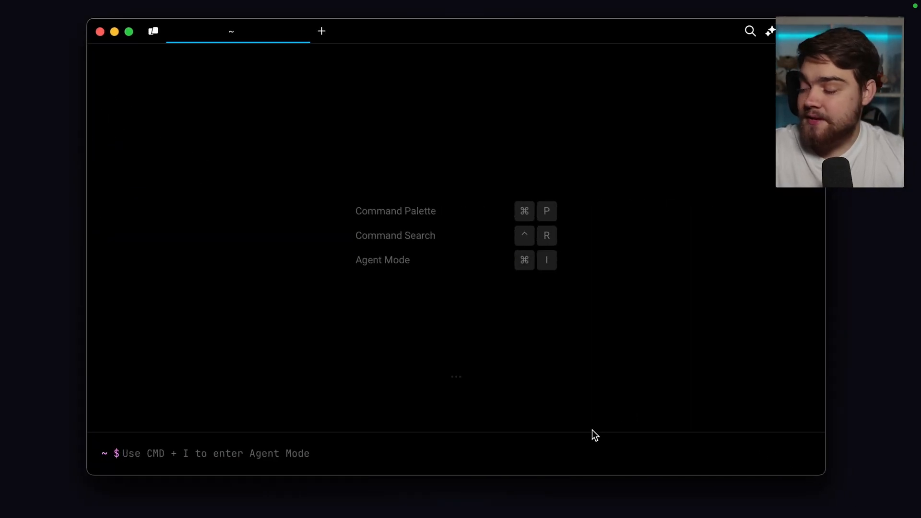
- Log into the ubuntu machine as work with orb -m ubuntu -u work, then run ls
{"action": "type", "text": "orb -m ubuntu -u work"}
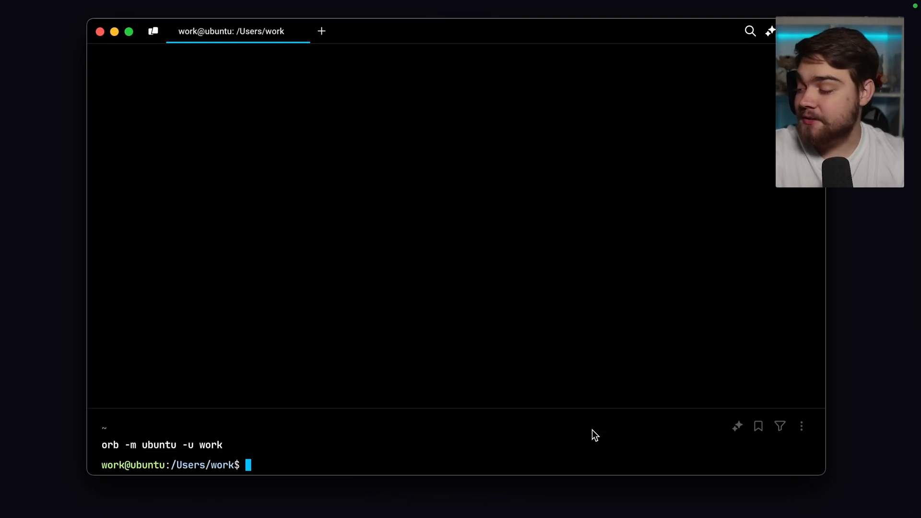
{"action": "type", "text": "ls"}
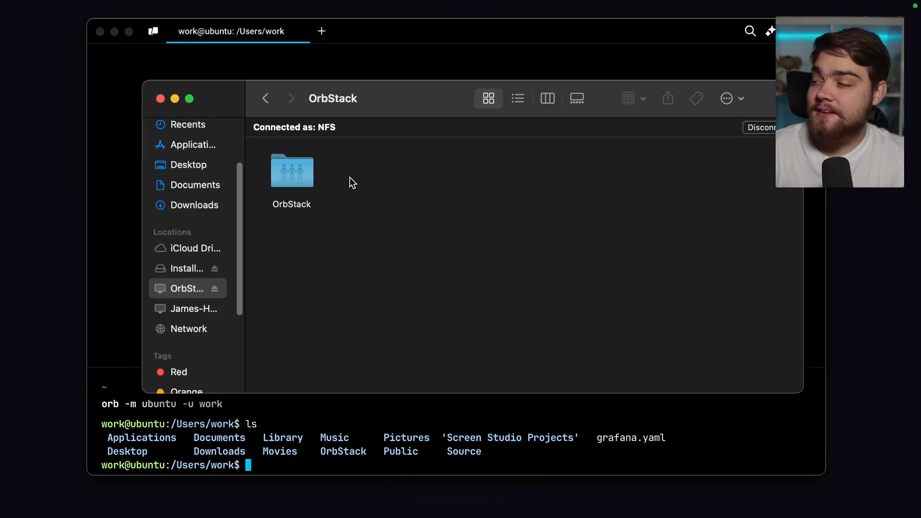
- Browse the ubuntu machine's root filesystem under the OrbStack folder, then close Finder
{"action": "double_click", "coordinate": [291, 171]}
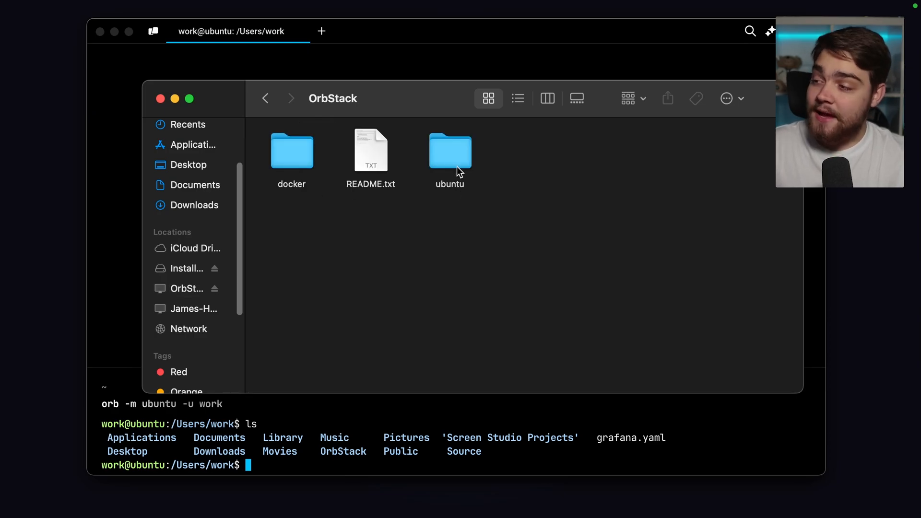
{"action": "double_click", "coordinate": [449, 151]}
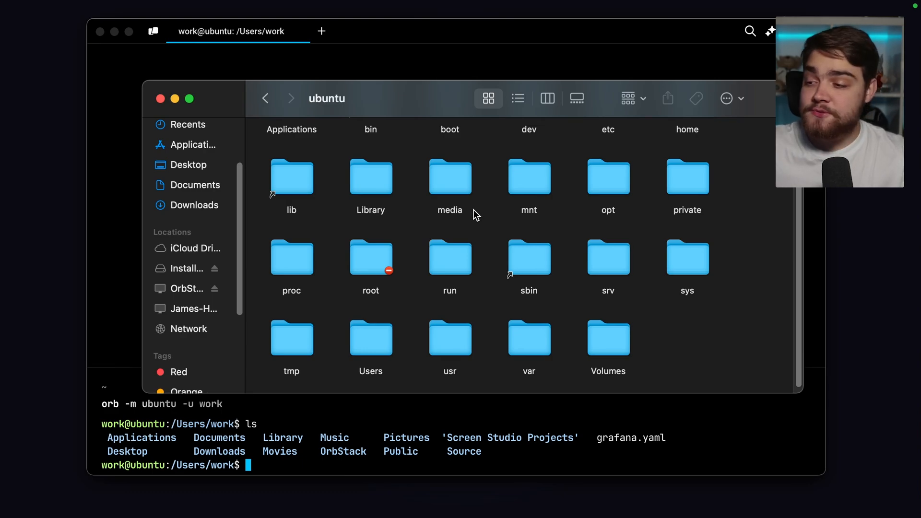
{"action": "mouse_move", "coordinate": [464, 242]}
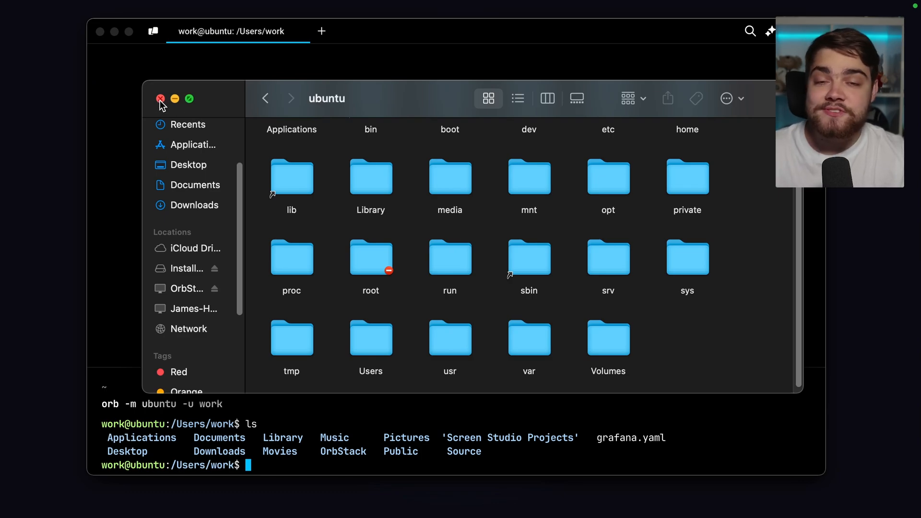
{"action": "left_click", "coordinate": [160, 98]}
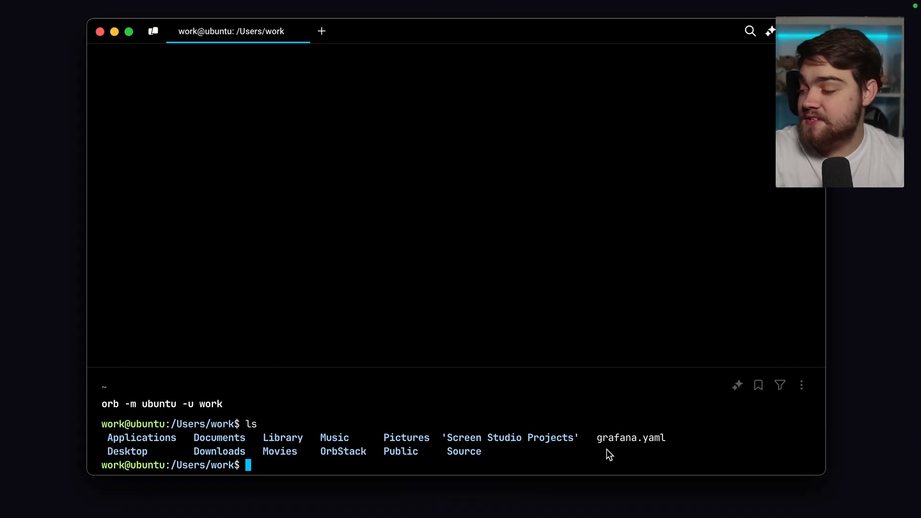
- Install nginx on the ubuntu machine with sudo apt install, confirming with y
{"action": "type", "text": "sudo"}
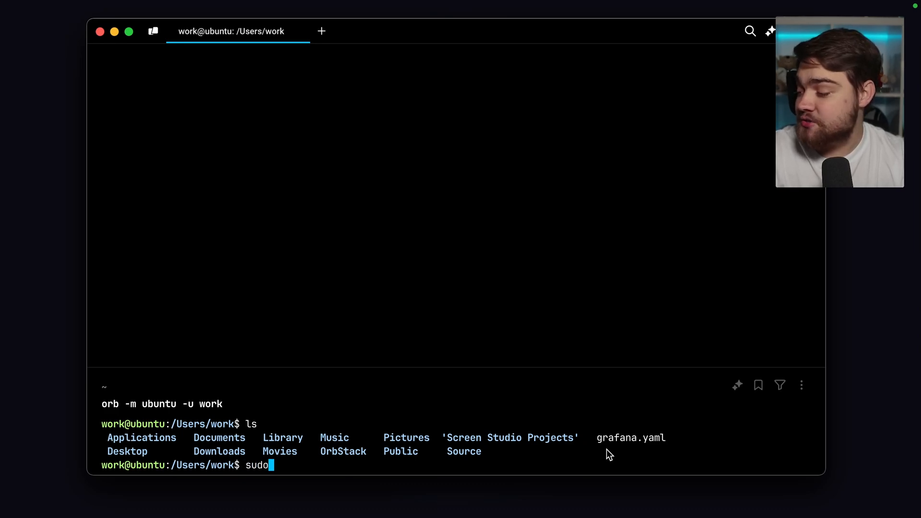
{"action": "type", "text": "apt install nginx"}
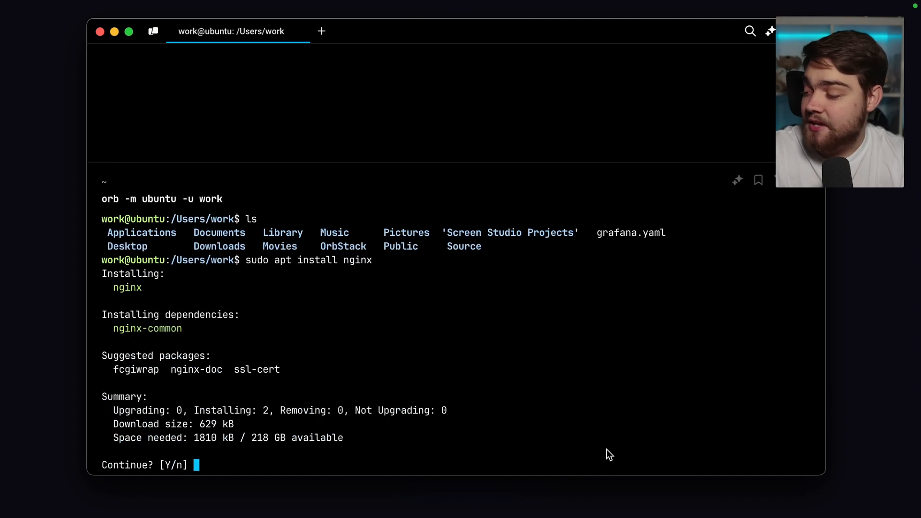
{"action": "type", "text": "y"}
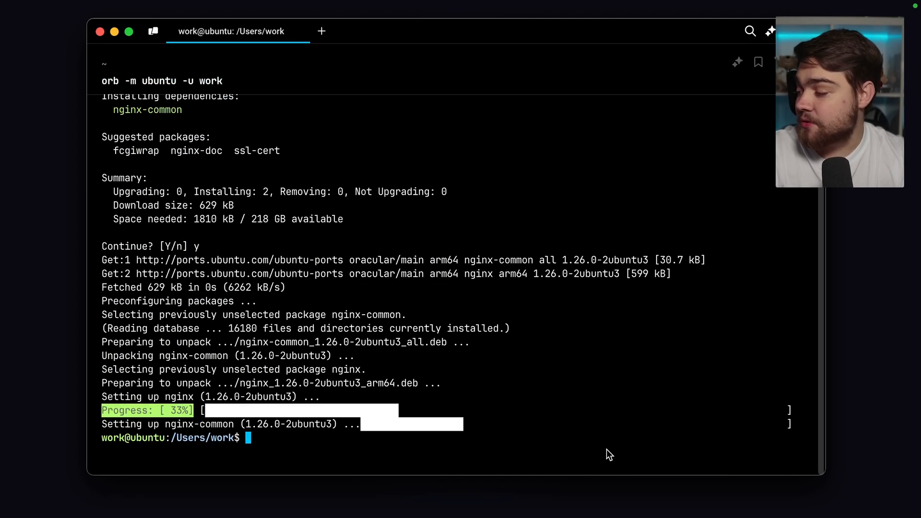
- Type the command 'sudo systemctl start nginx' in Warp
{"action": "type", "text": "sudo s"}
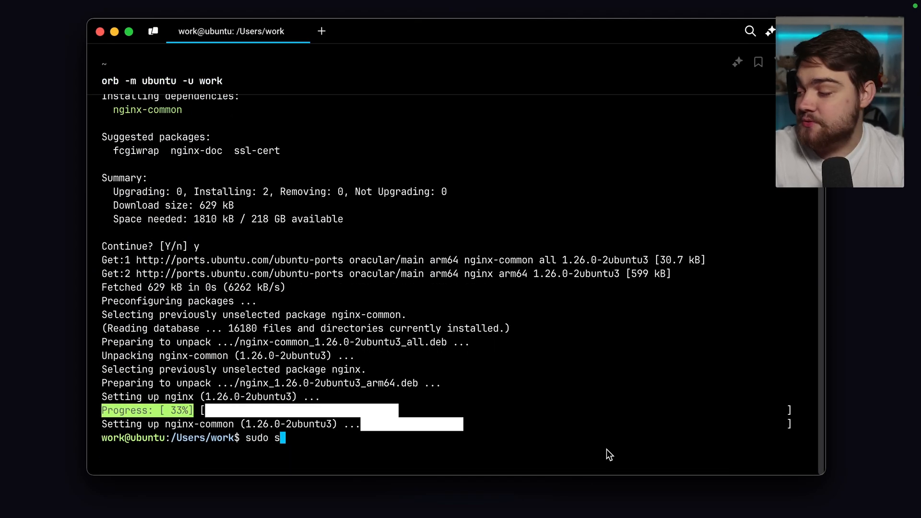
{"action": "type", "text": "ystemctl"}
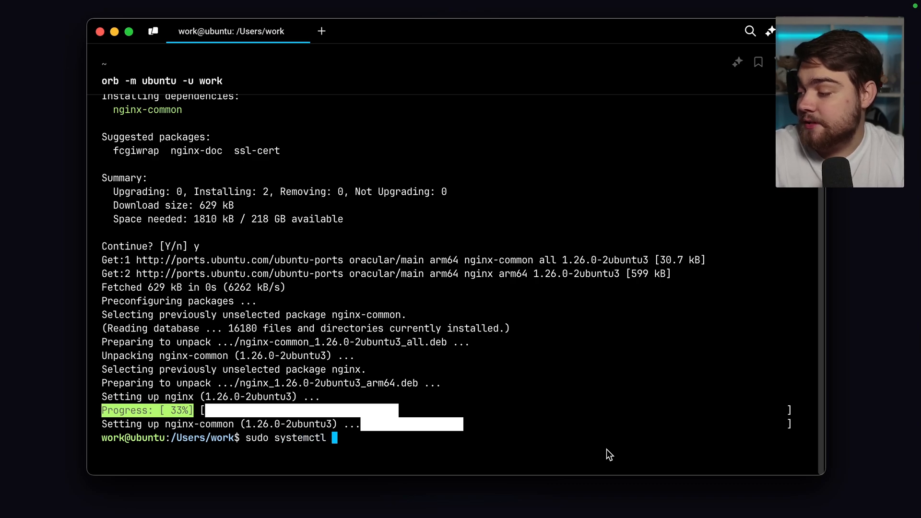
{"action": "type", "text": "start ng"}
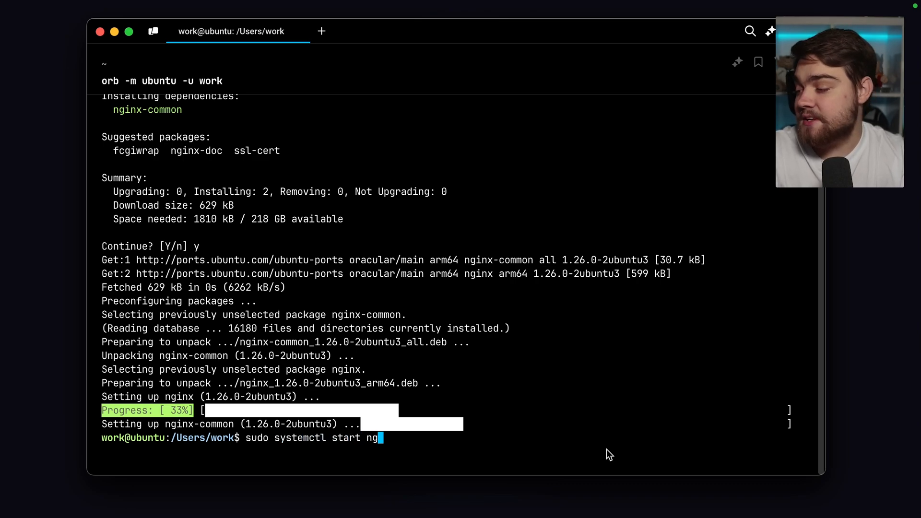
{"action": "type", "text": "ing"}
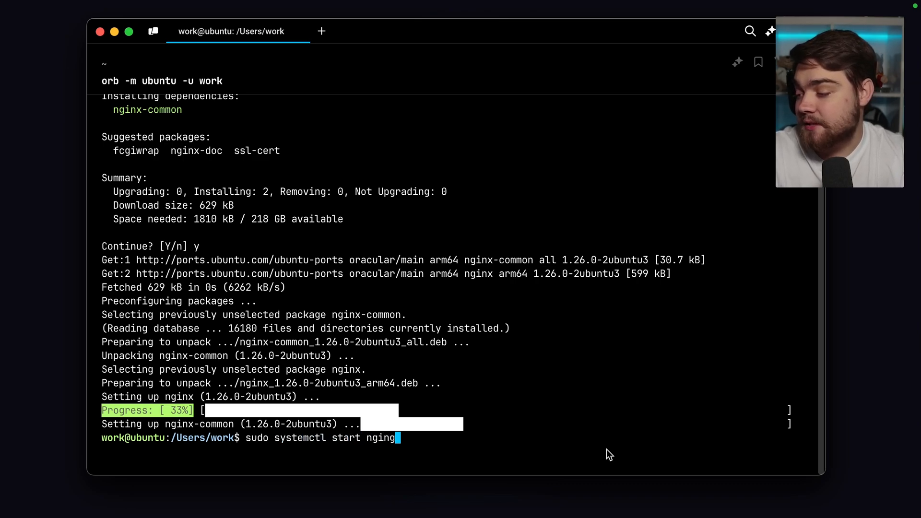